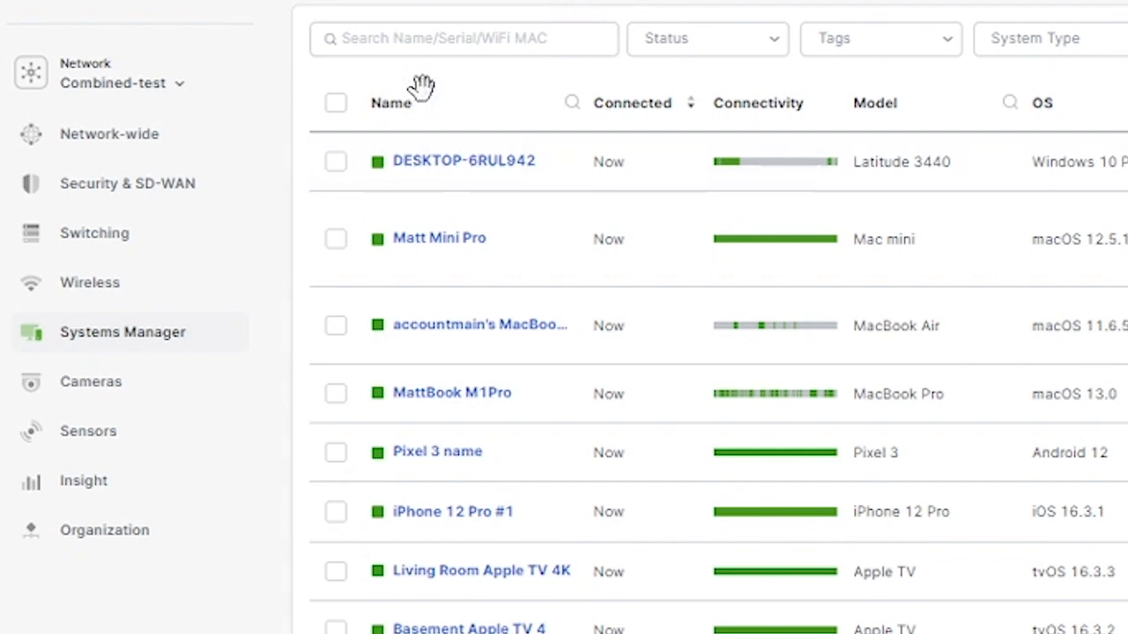
# - Show the Systems Manager device list with OS, tags and agent version columns
pyautogui.click(122, 332)
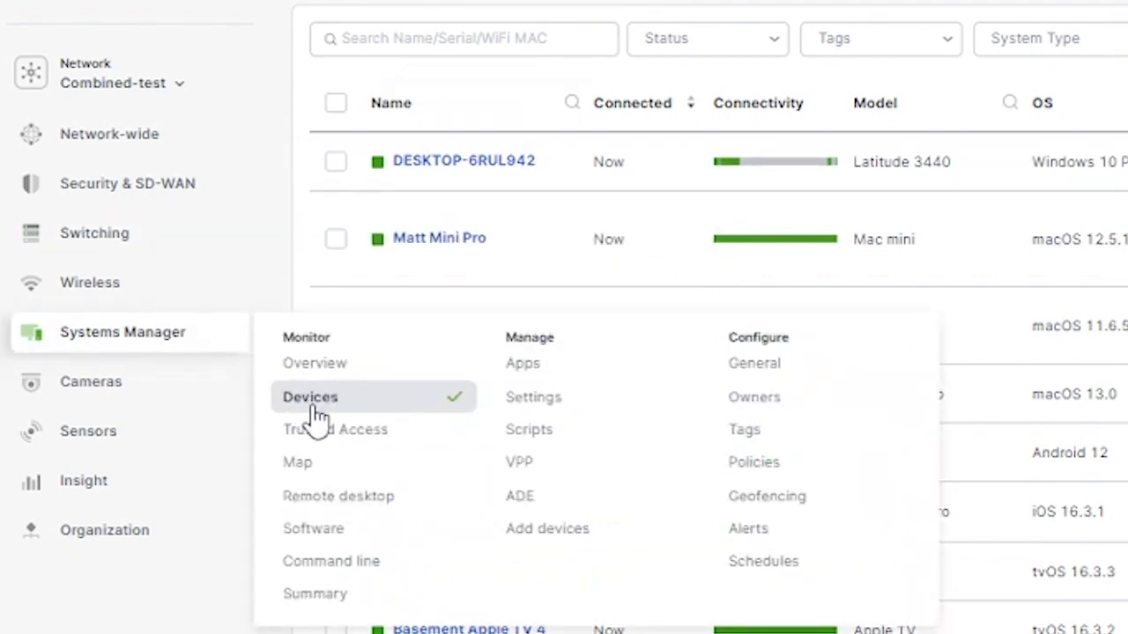
pyautogui.click(310, 397)
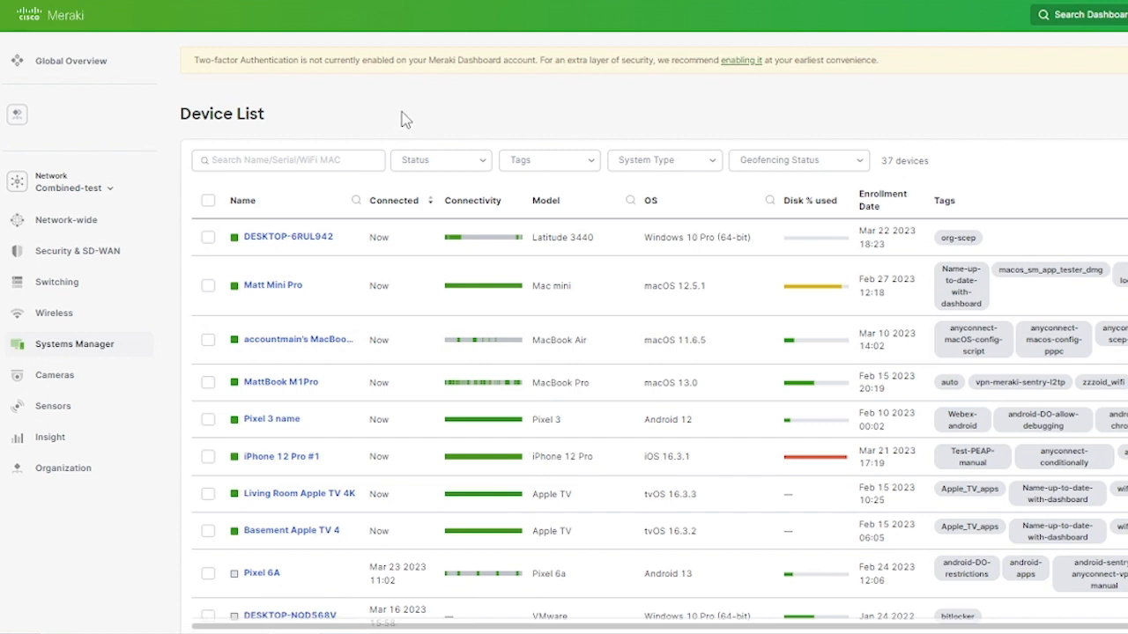
pyautogui.click(294, 236)
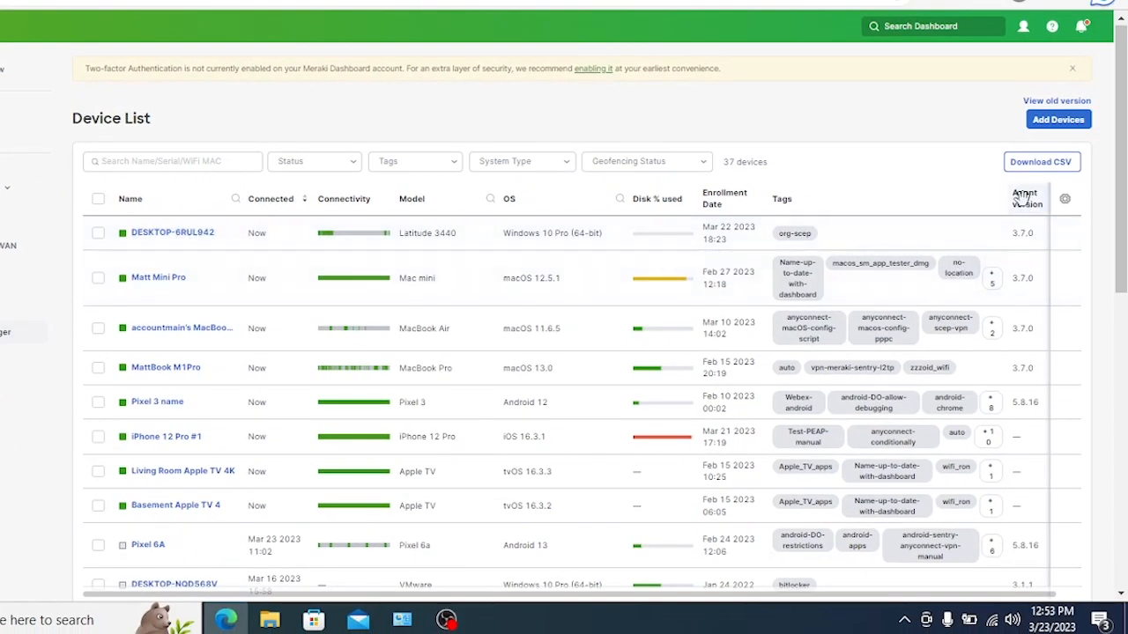
pyautogui.moveTo(1046, 202)
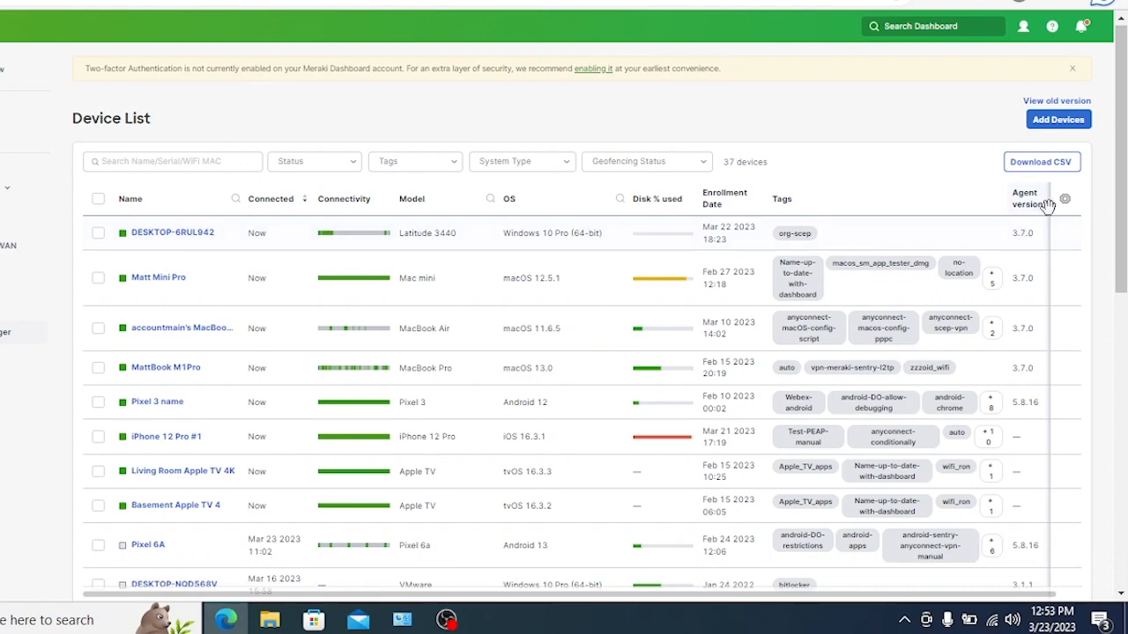
pyautogui.click(1064, 198)
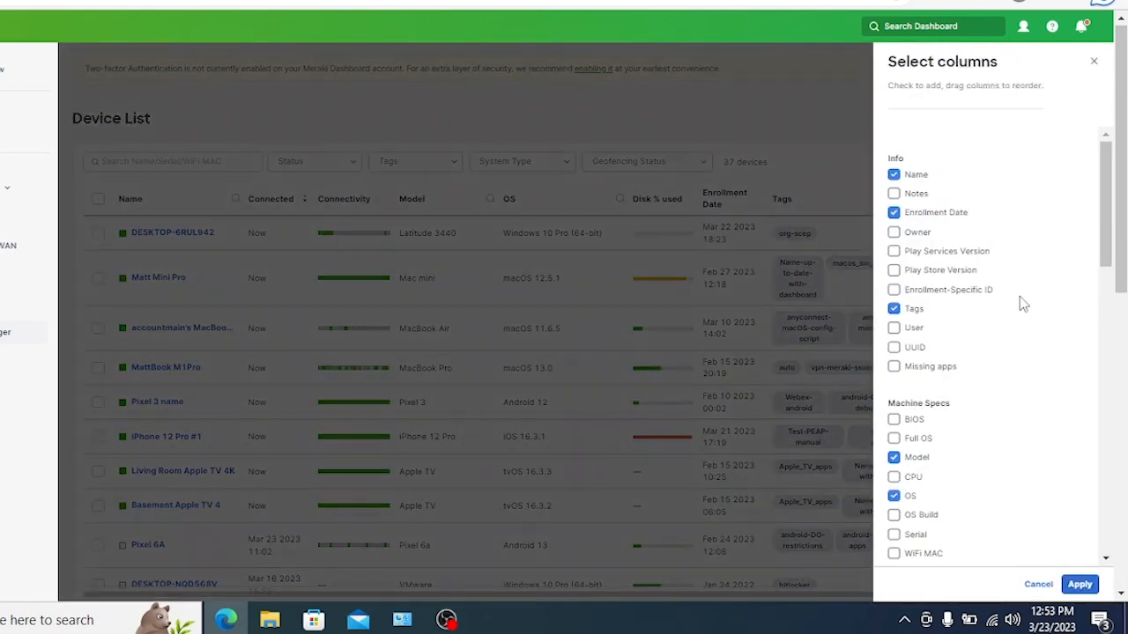
pyautogui.scroll(-3)
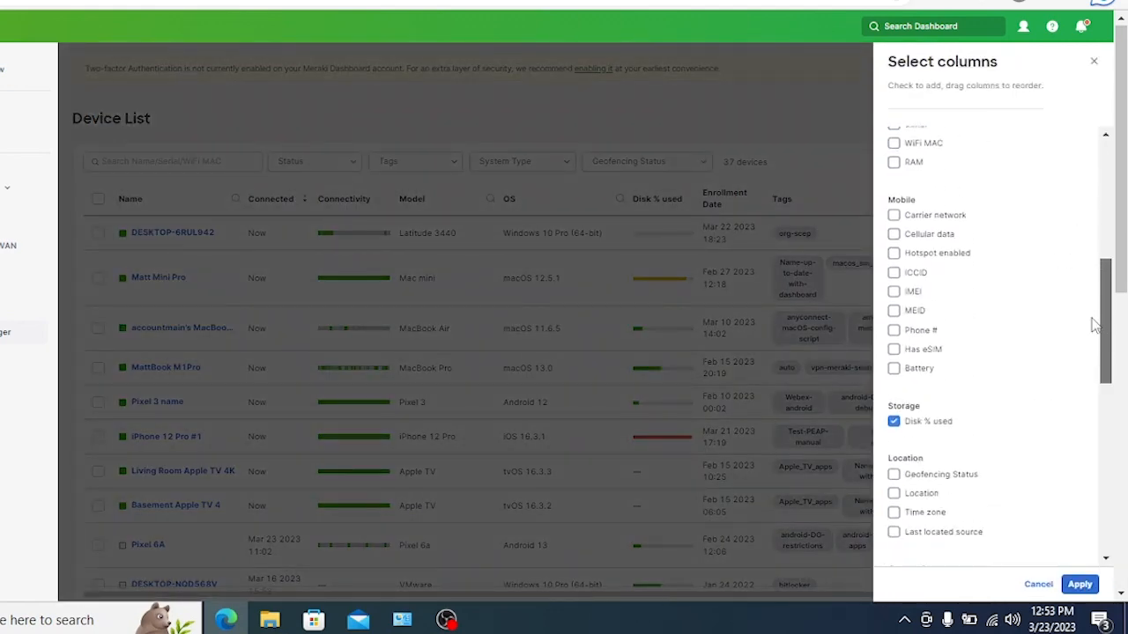
pyautogui.scroll(-3)
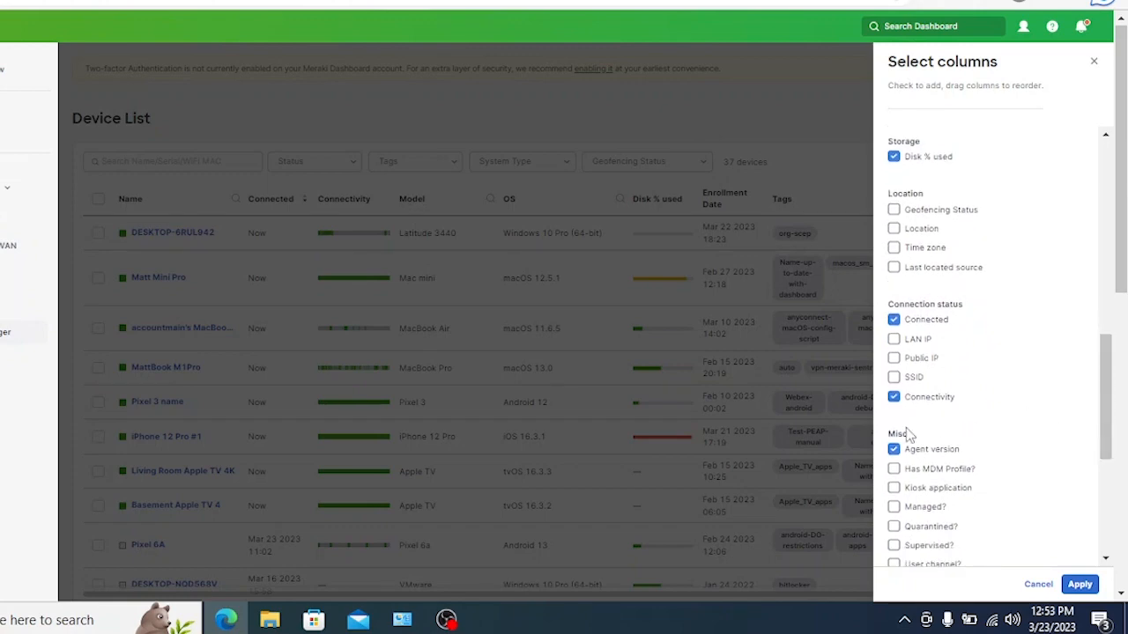
pyautogui.click(1079, 584)
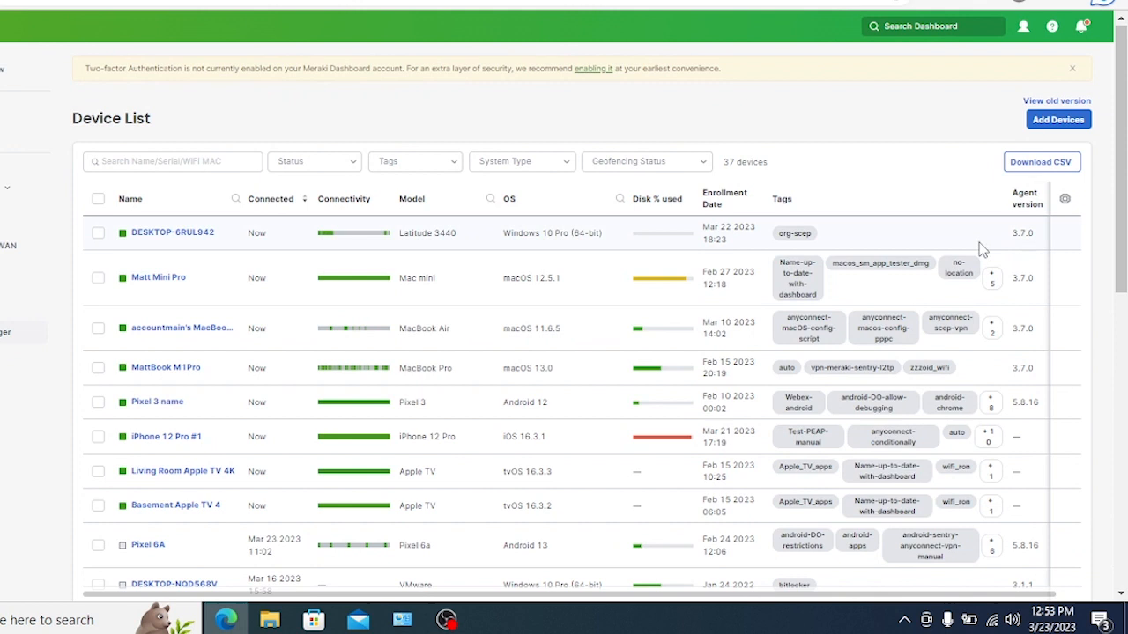
# - Review Programs and Features (no Cisco Secure Client) and return to DESKTOP-6RUL942's details
pyautogui.click(173, 232)
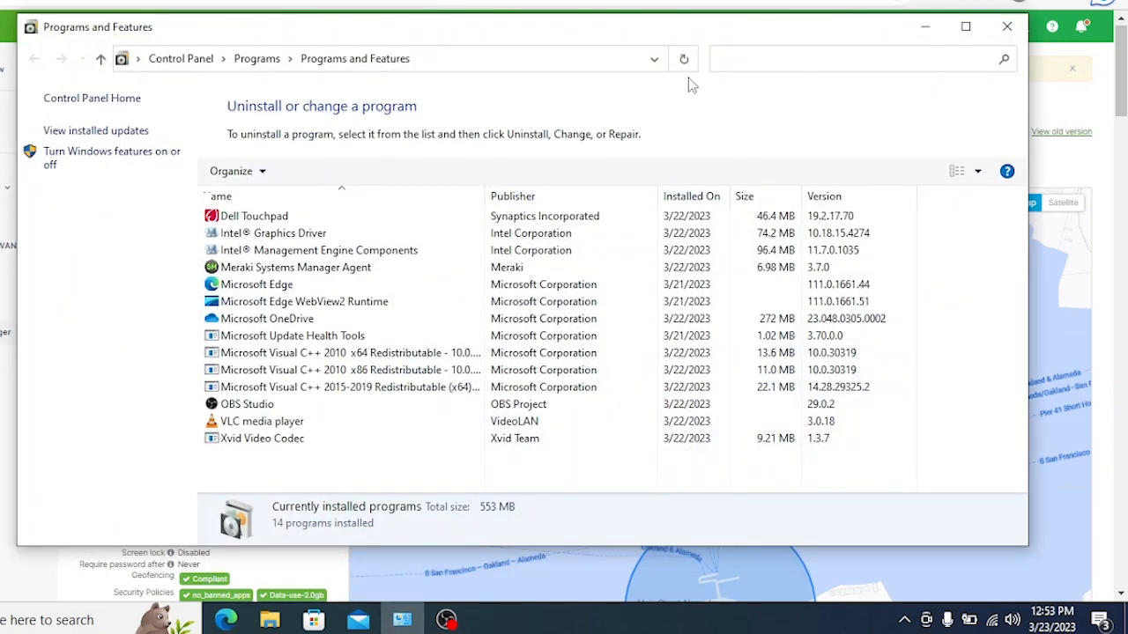
pyautogui.click(343, 353)
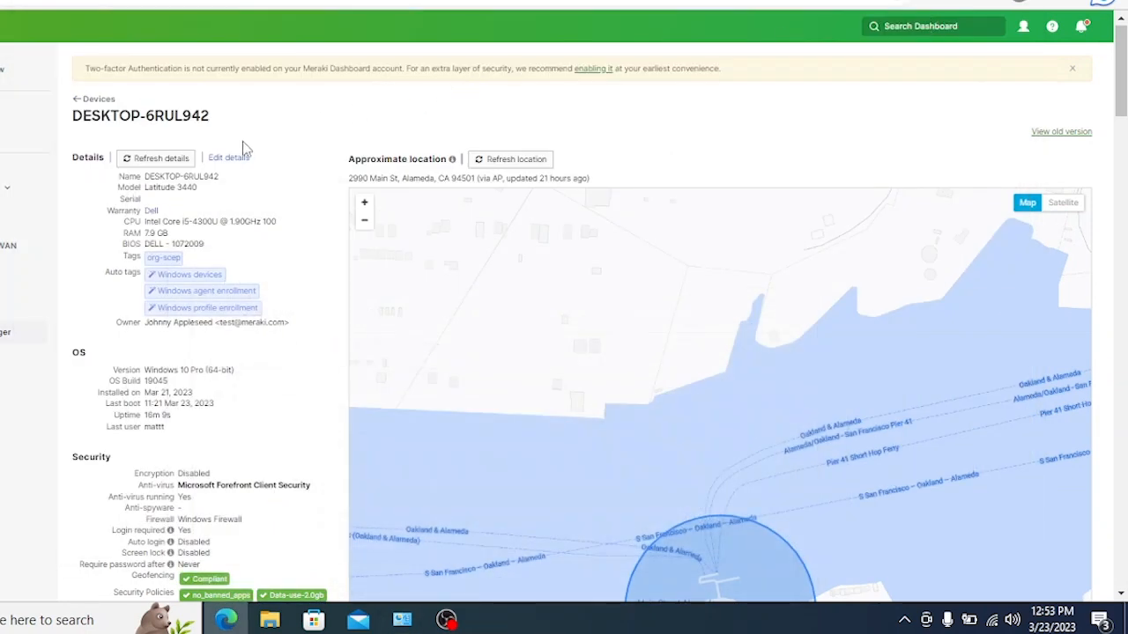
# - Add the cisco-secure-client-windows-mdm tag to DESKTOP-6RUL942's details
pyautogui.click(228, 157)
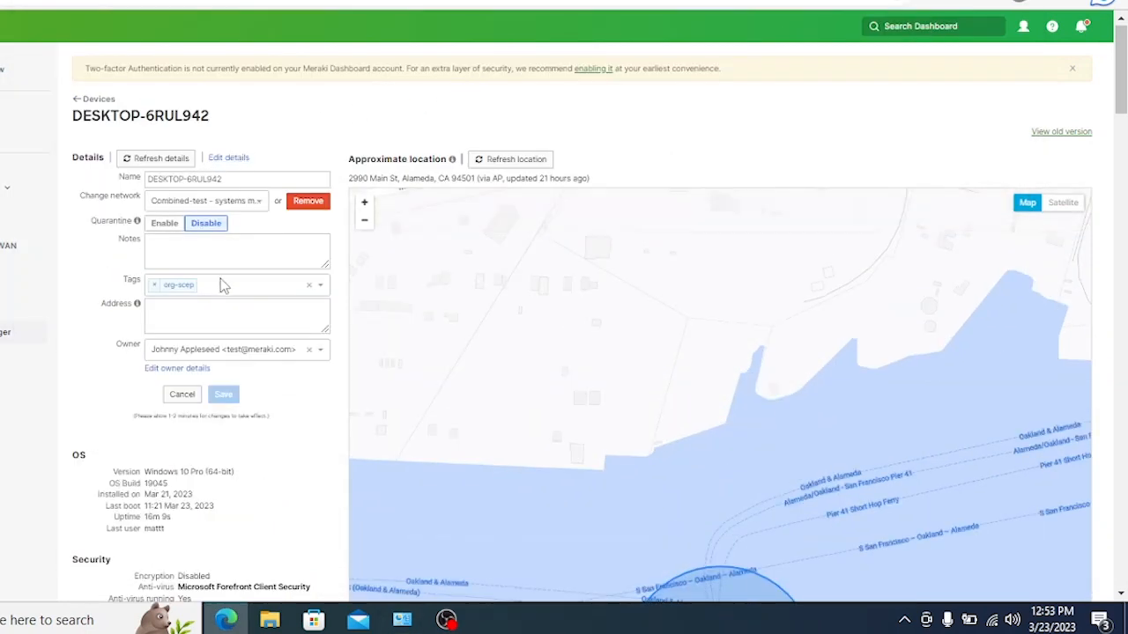
pyautogui.write('cisco')
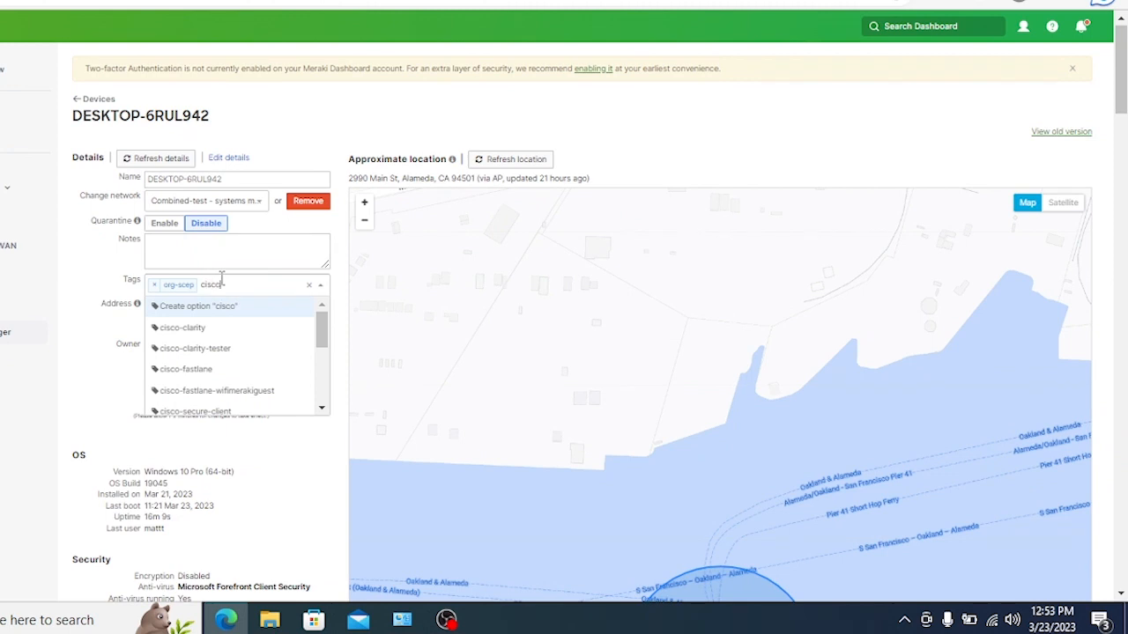
pyautogui.write('-se')
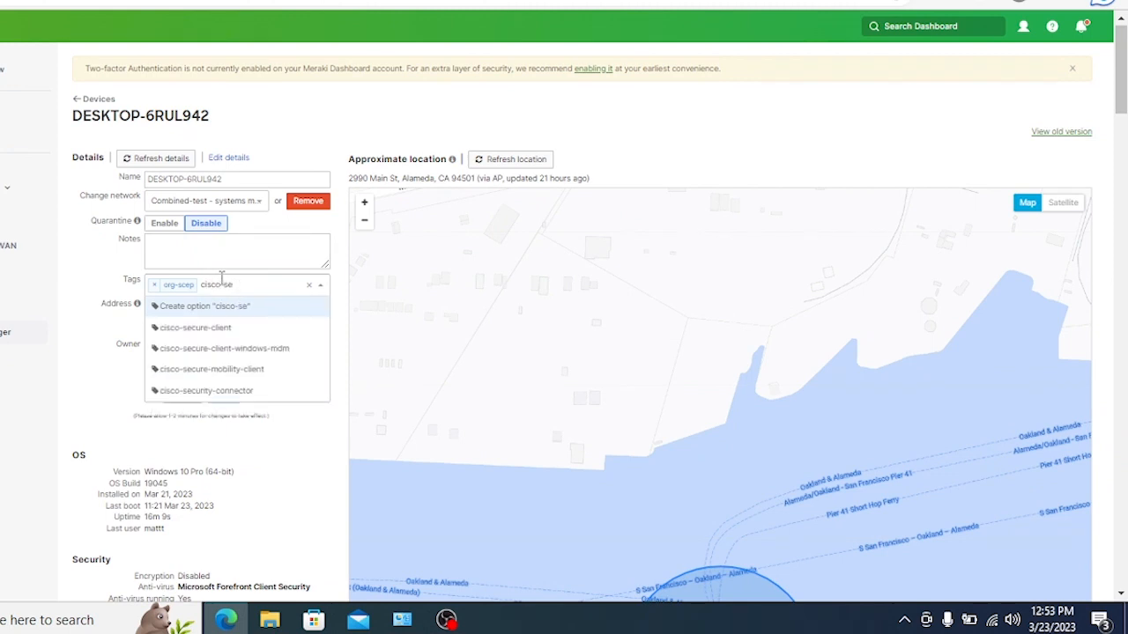
pyautogui.click(223, 348)
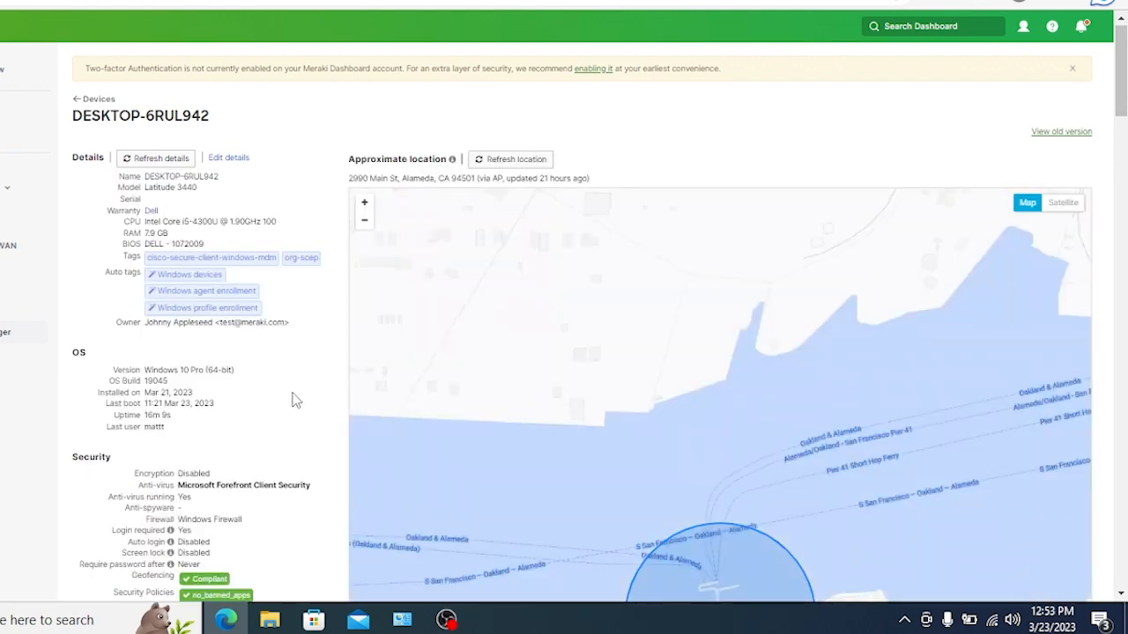
# - Refresh the activity log to see the Cisco Secure Client enterprise app install status
pyautogui.scroll(-3)
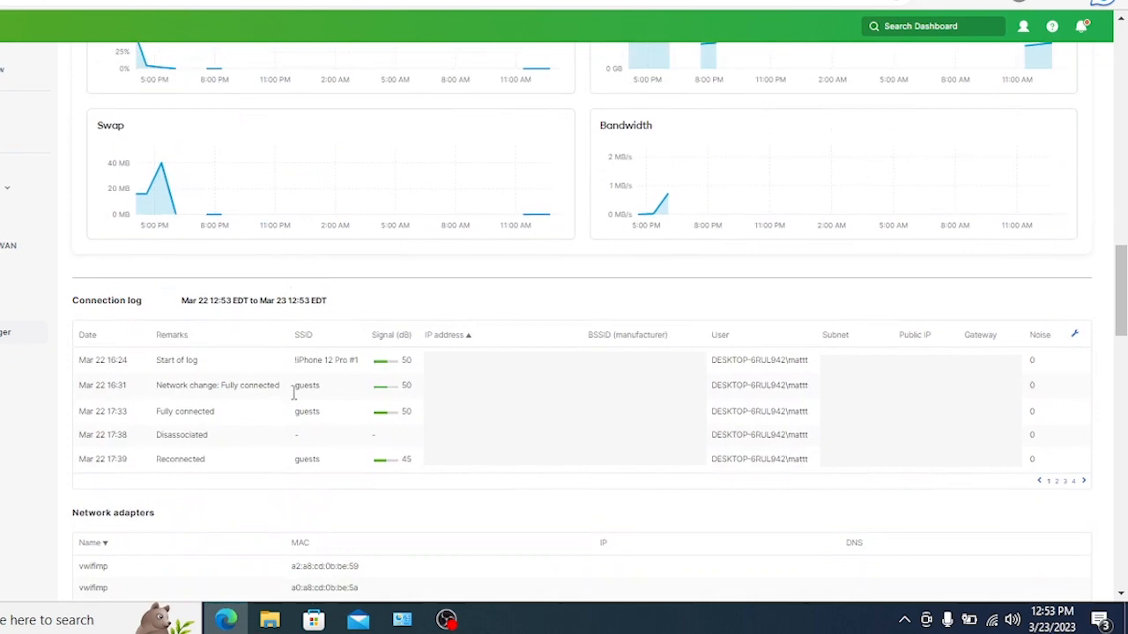
pyautogui.scroll(-3)
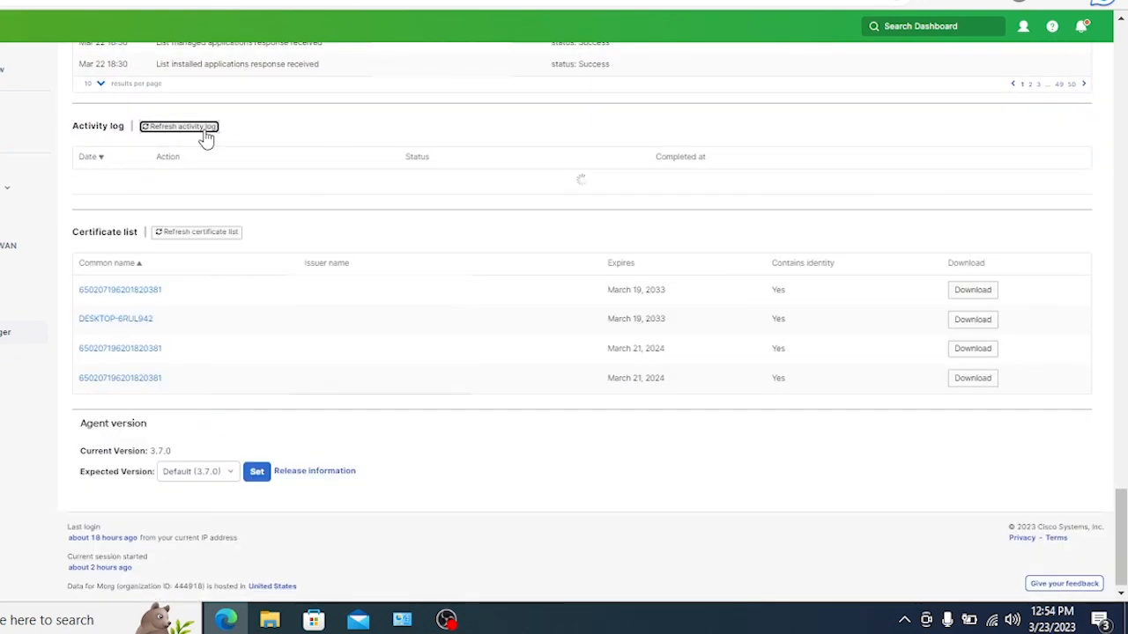
pyautogui.click(179, 126)
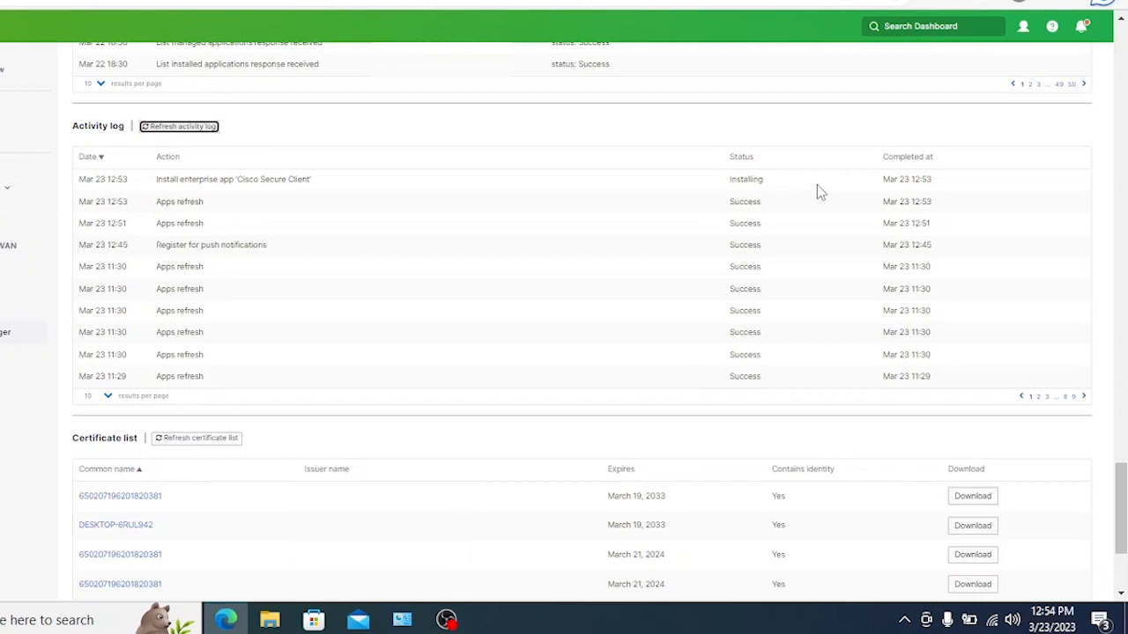
pyautogui.moveTo(548, 146)
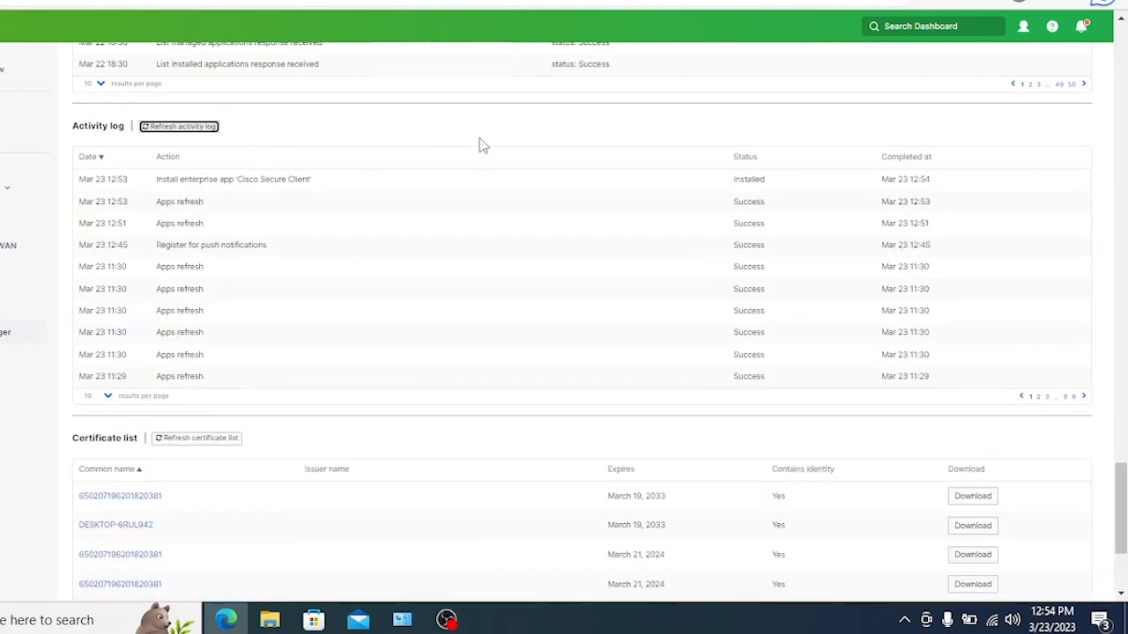
pyautogui.moveTo(710, 189)
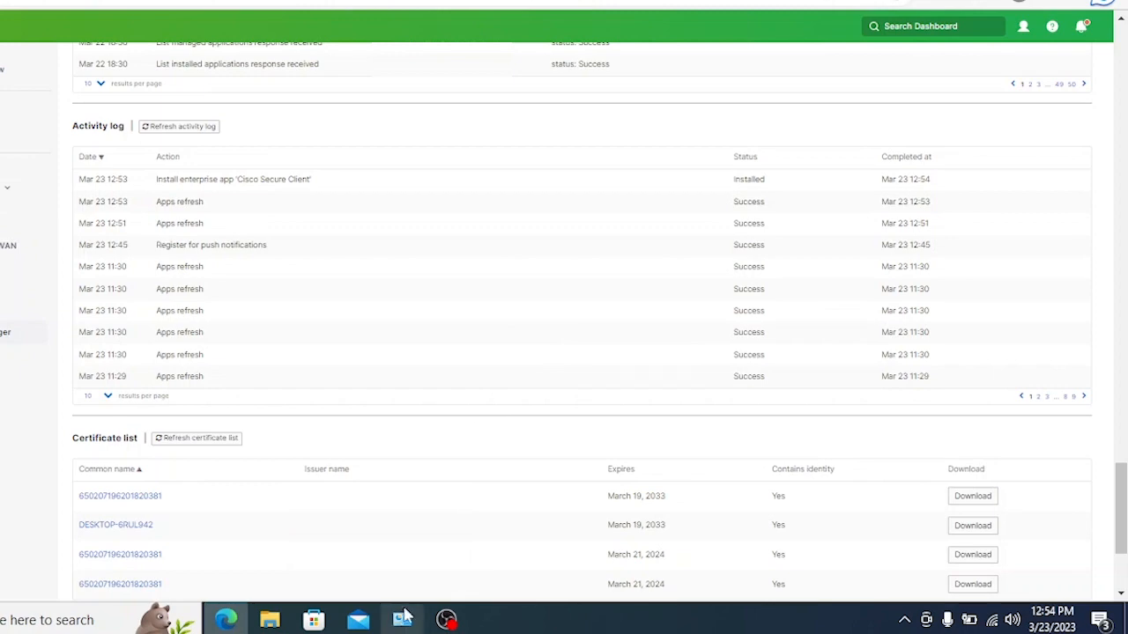
# - Confirm Cisco Secure Client - AnyConnect VPN 5.0.00556 is installed, then close Programs and Features
pyautogui.click(402, 619)
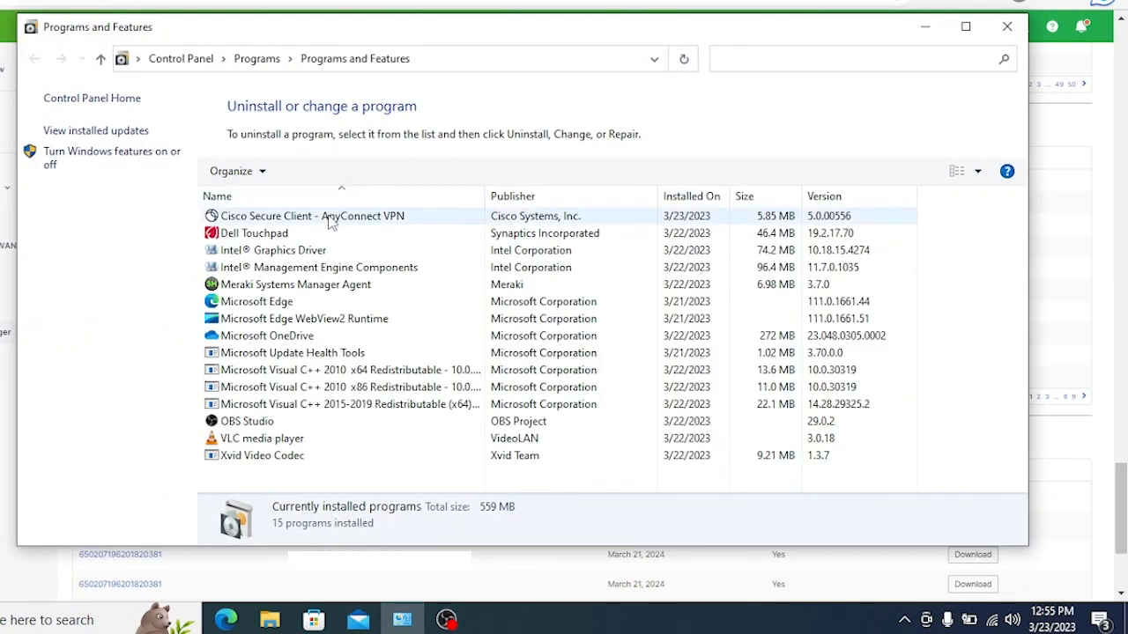
pyautogui.moveTo(414, 229)
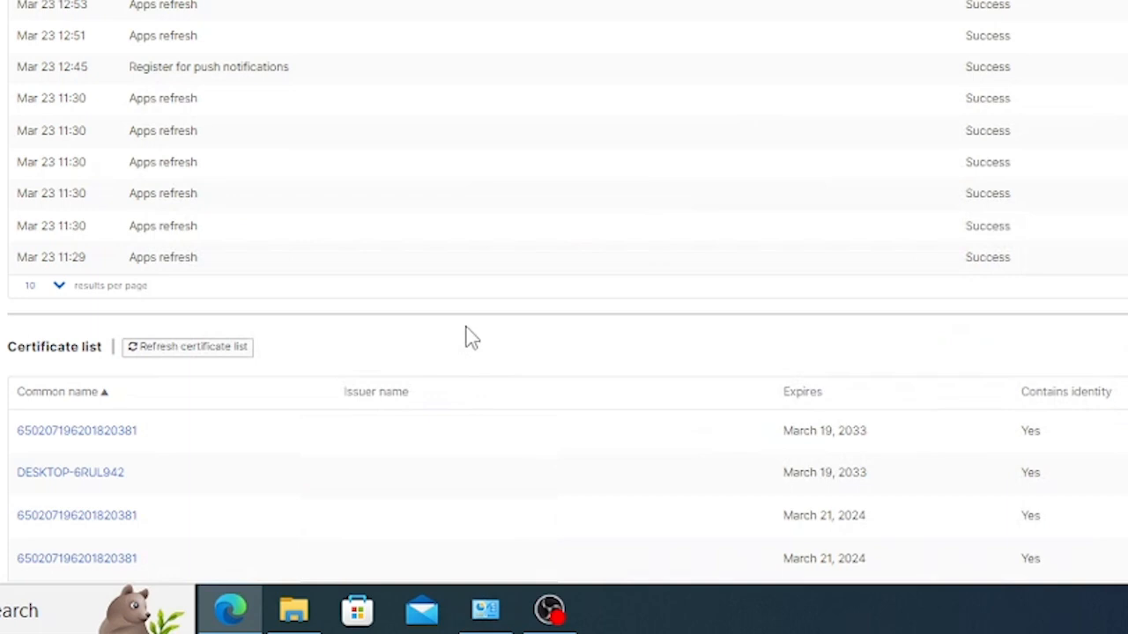
pyautogui.click(77, 430)
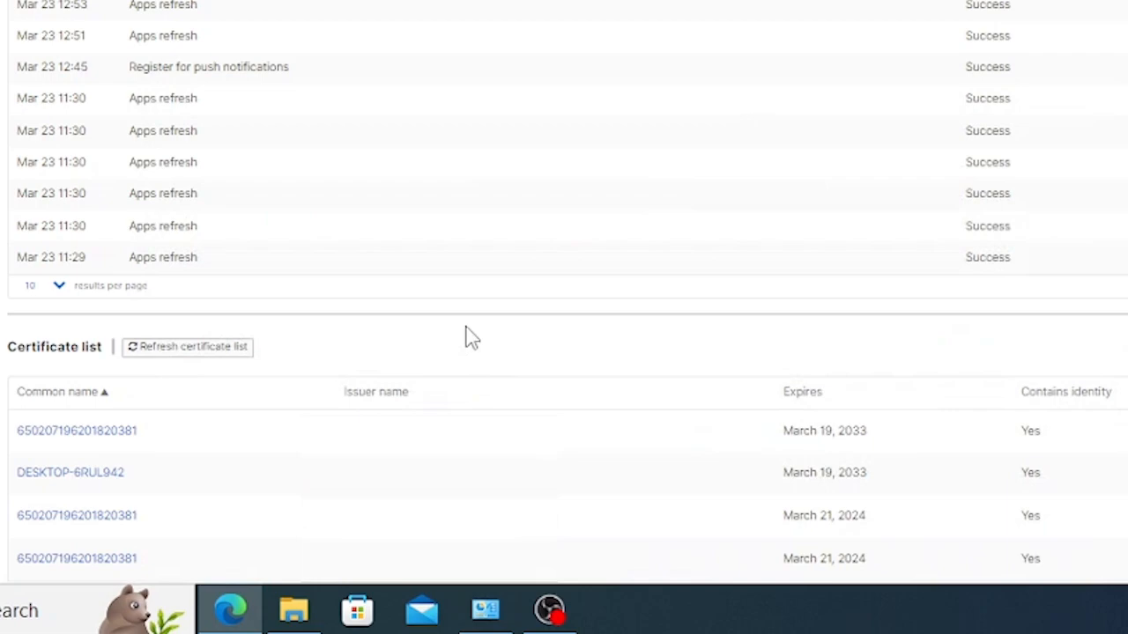
# - Browse File Explorer to C:\ProgramData\Cisco\Cisco Secure Client\VPN\Profile
pyautogui.click(292, 609)
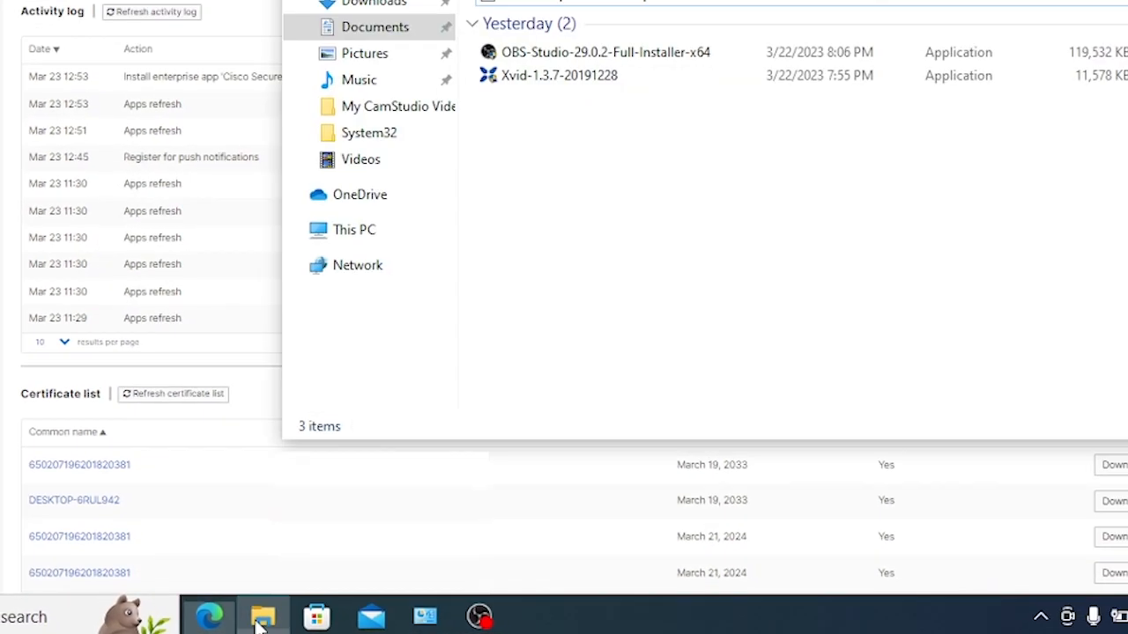
pyautogui.click(262, 616)
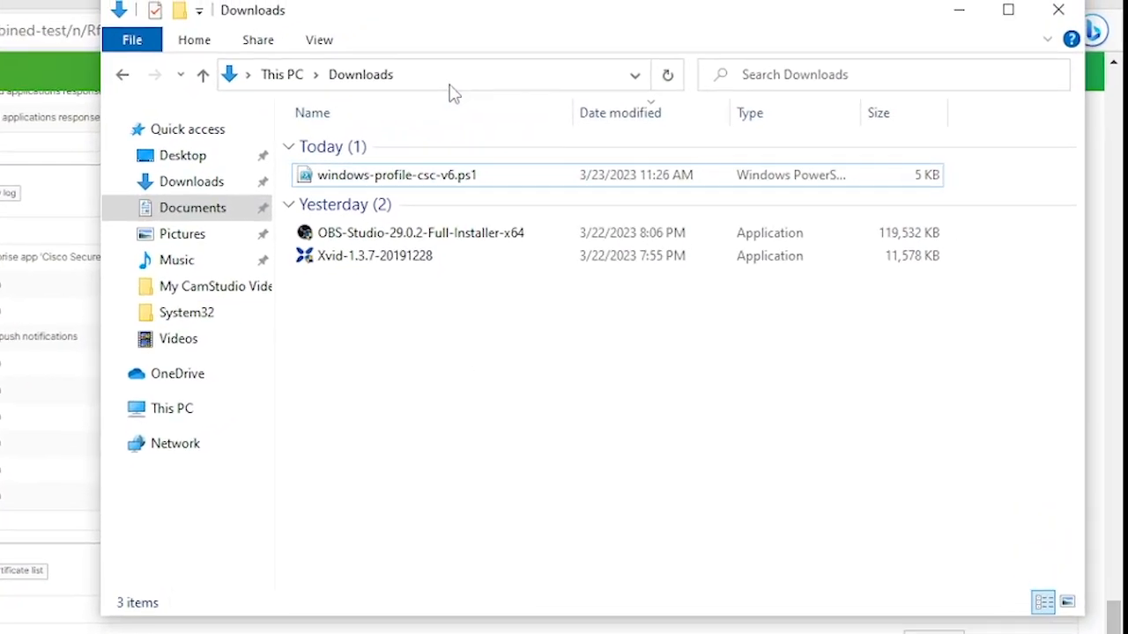
pyautogui.write('c')
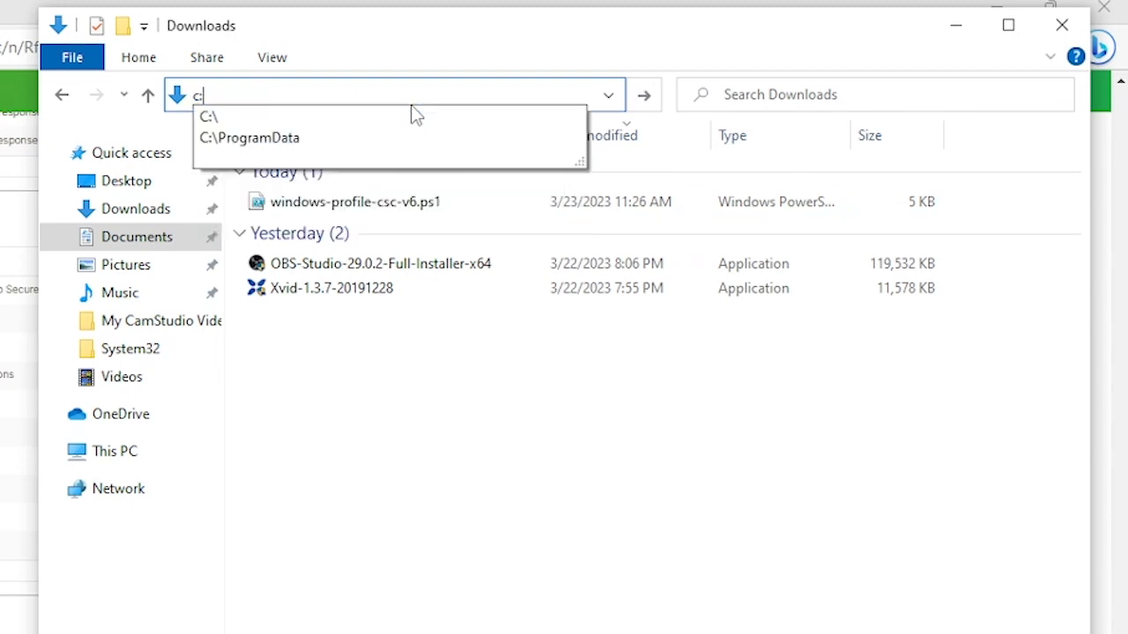
pyautogui.click(249, 137)
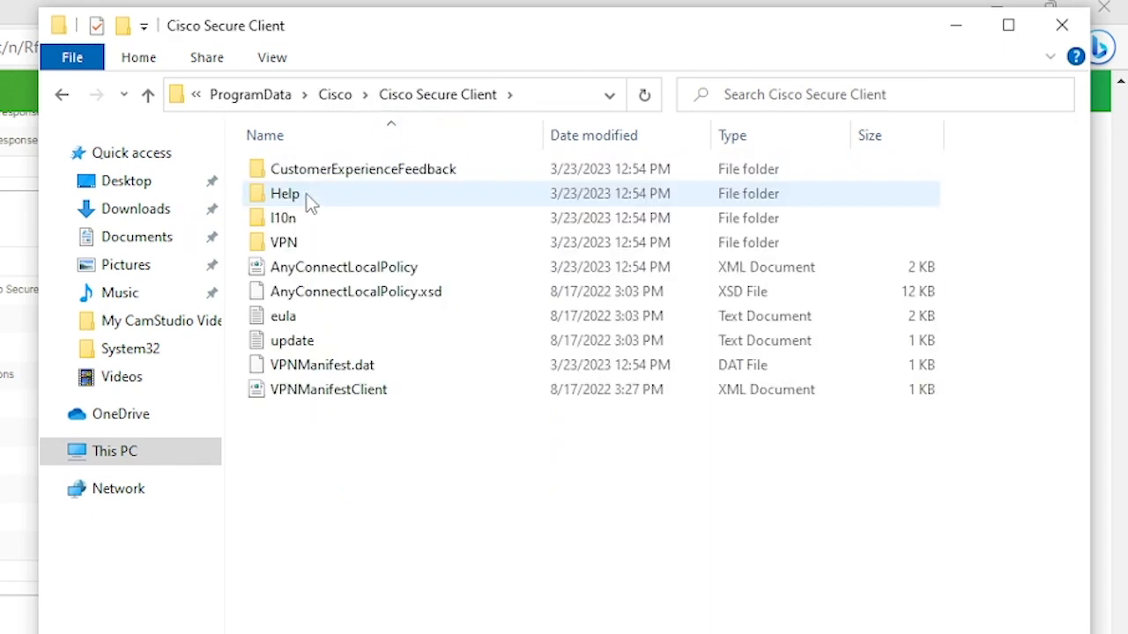
pyautogui.doubleClick(283, 242)
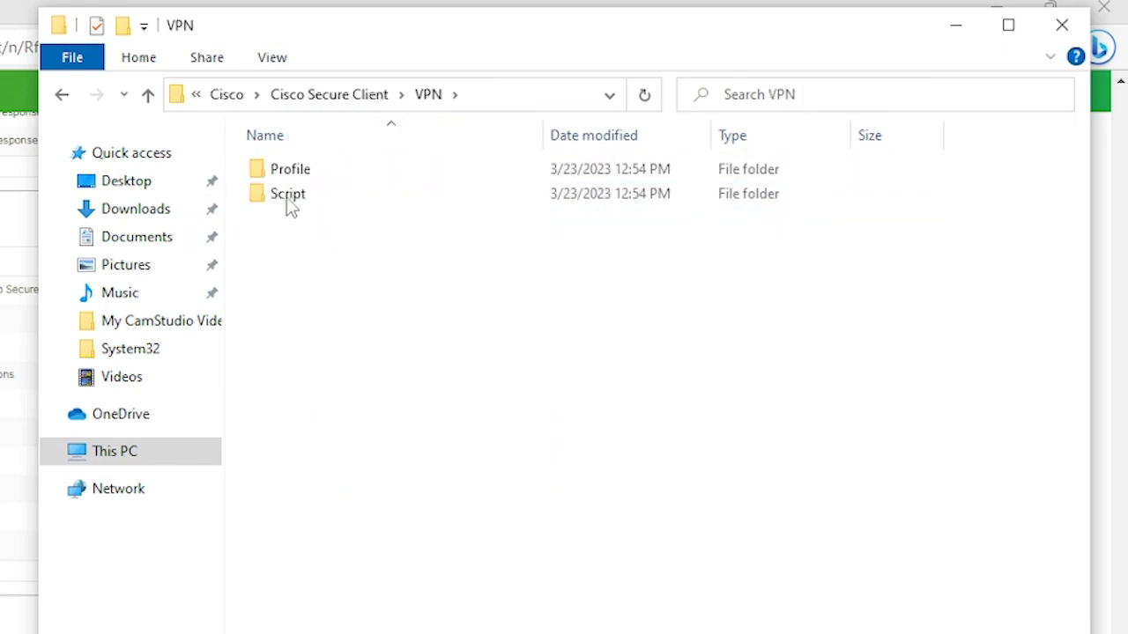
pyautogui.doubleClick(290, 169)
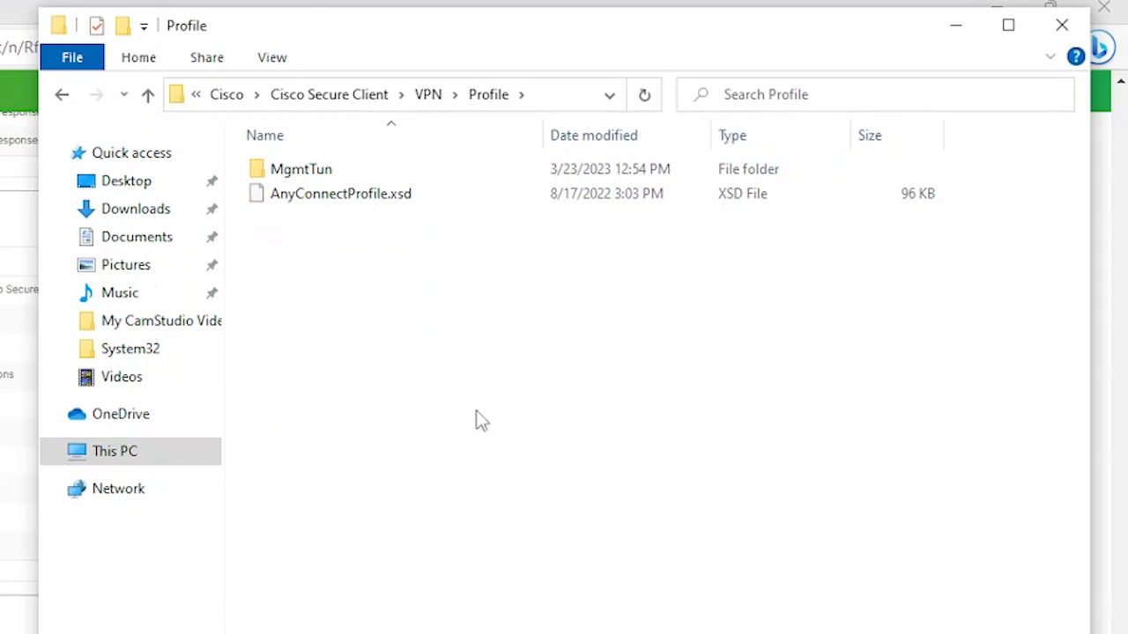
pyautogui.moveTo(424, 382)
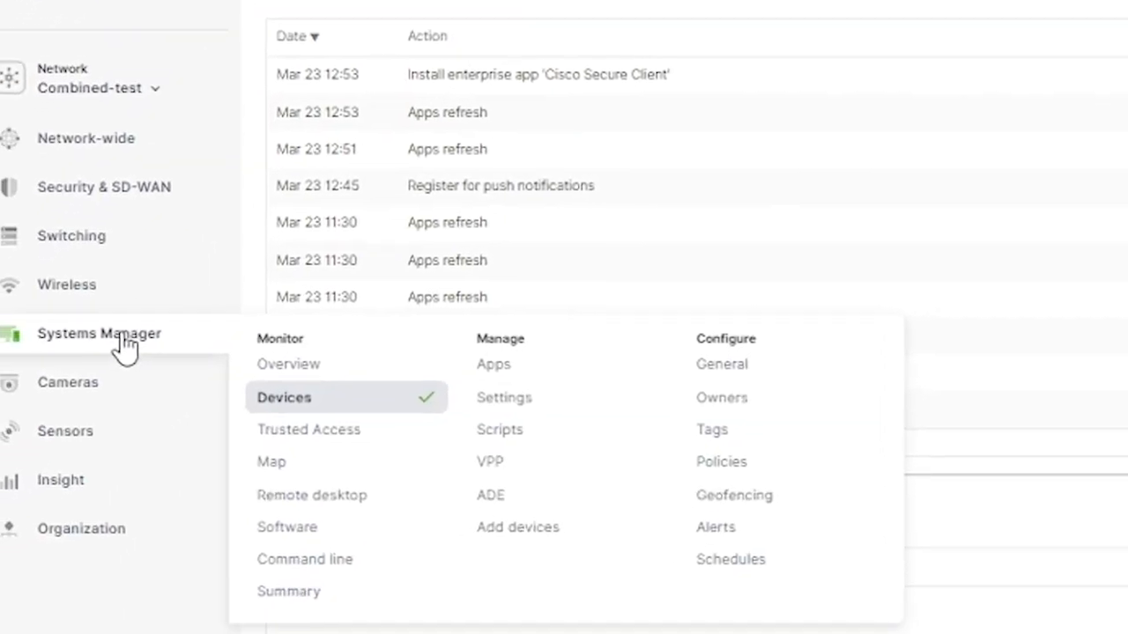
pyautogui.moveTo(526, 410)
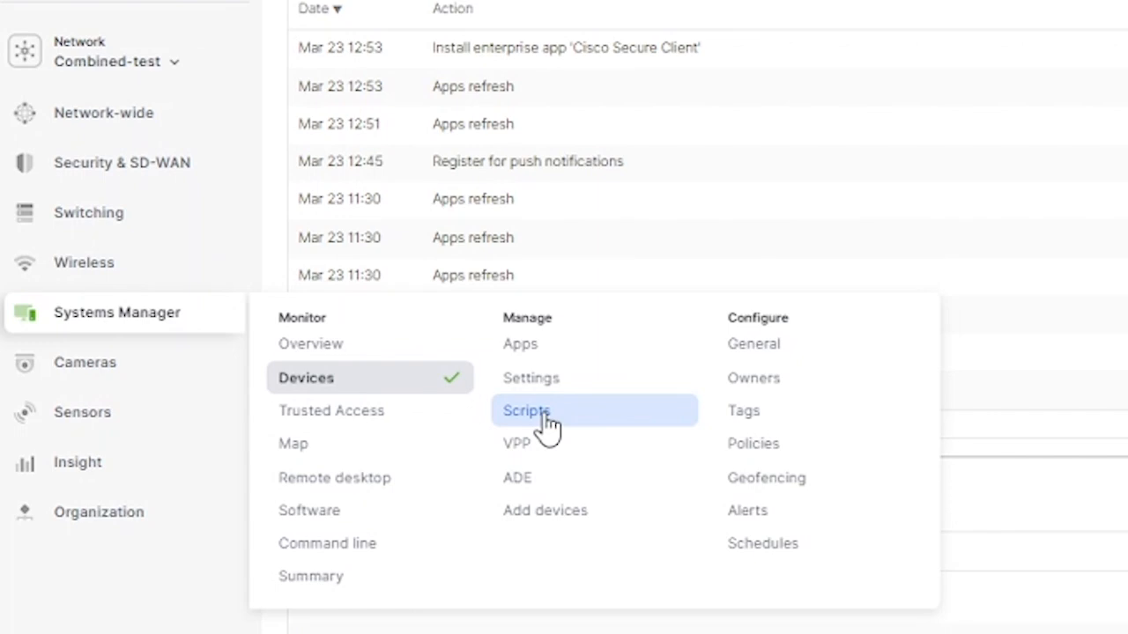
# - Show the Systems Manager Scripts page listing the two macOS scripts
pyautogui.click(526, 410)
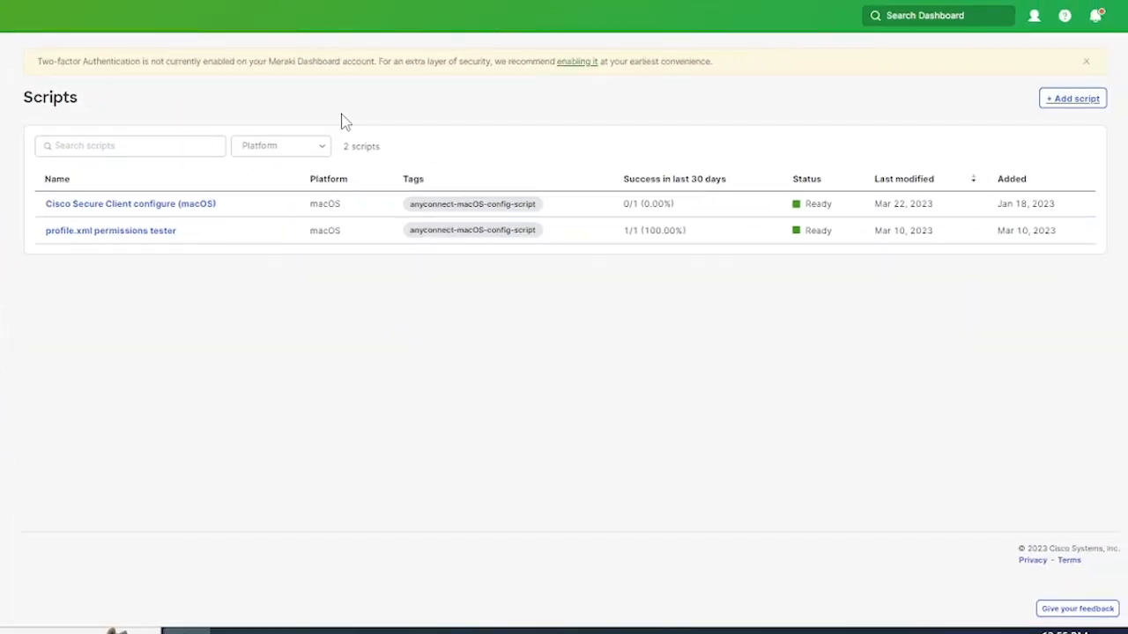
pyautogui.moveTo(589, 192)
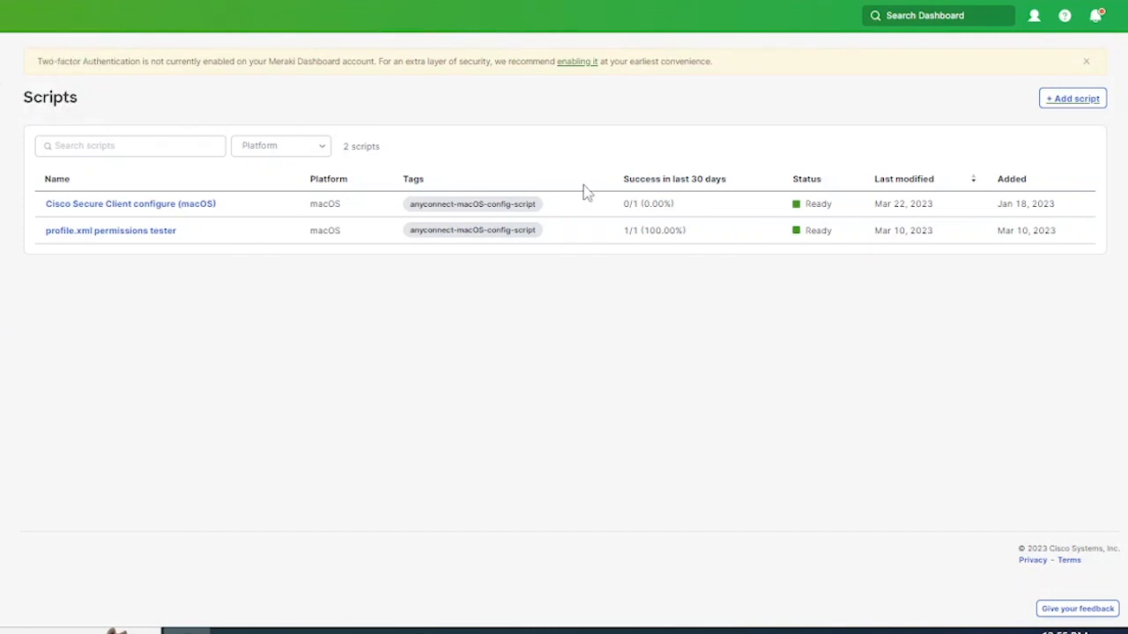
pyautogui.moveTo(1072, 98)
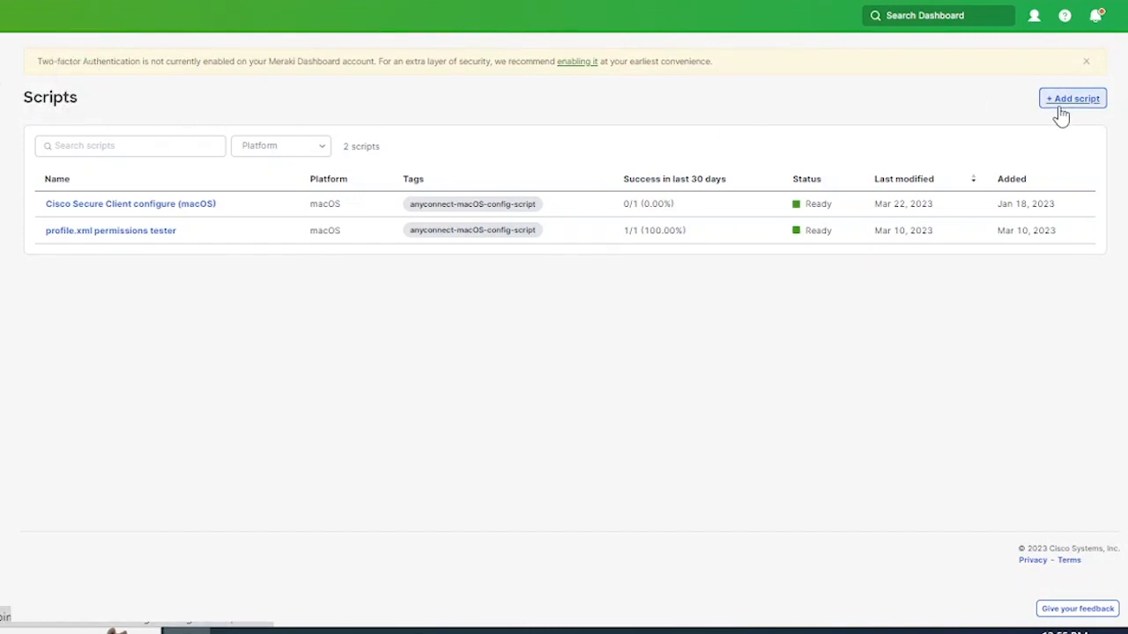
# - Create a Windows PowerShell script named 'Configure Cisco Secure Client' and continue to its source
pyautogui.click(1072, 98)
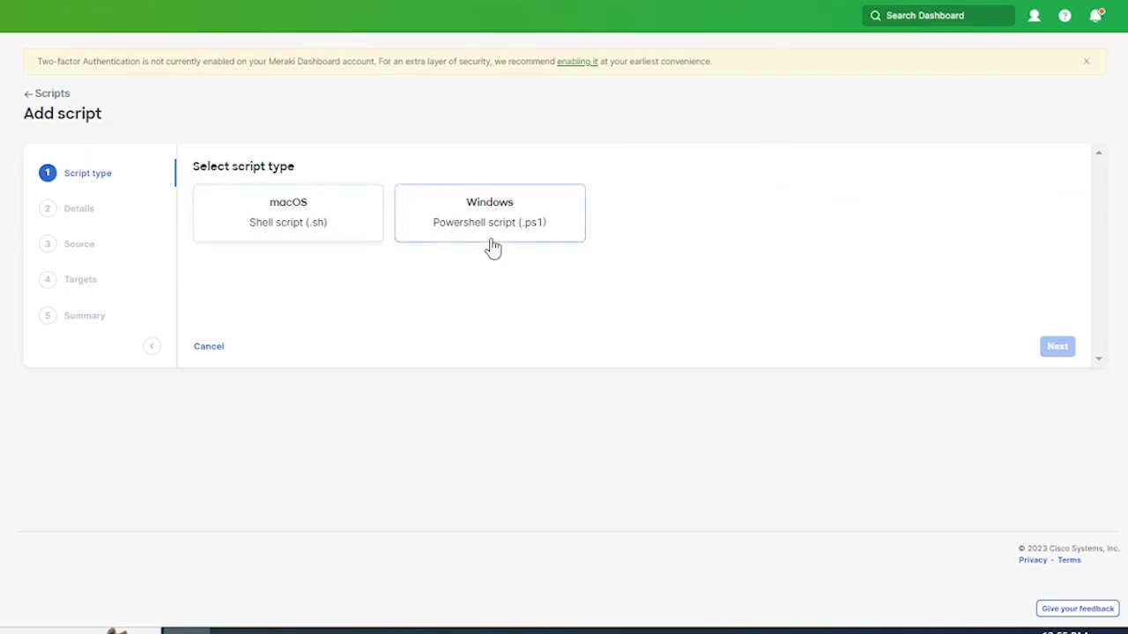
pyautogui.click(1057, 345)
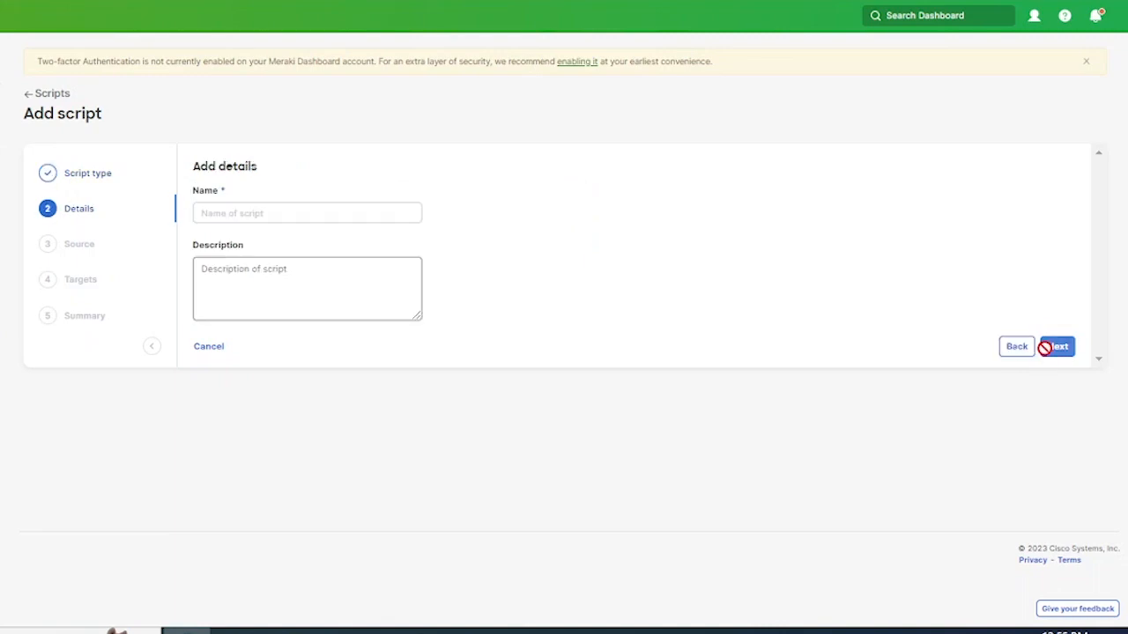
pyautogui.click(306, 212)
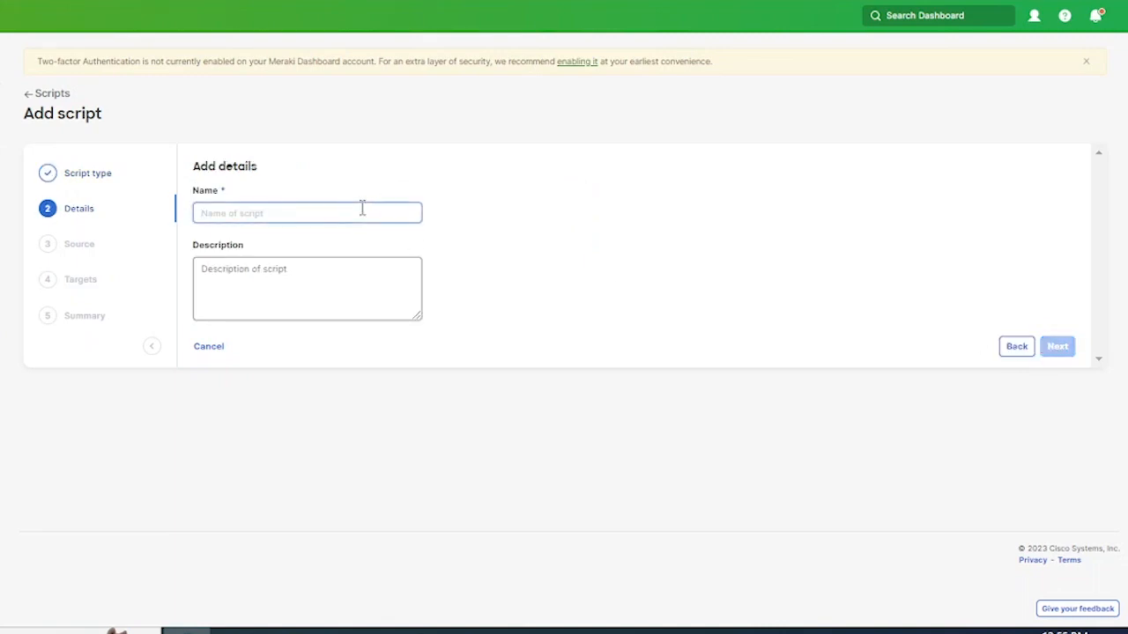
pyautogui.write('Conf')
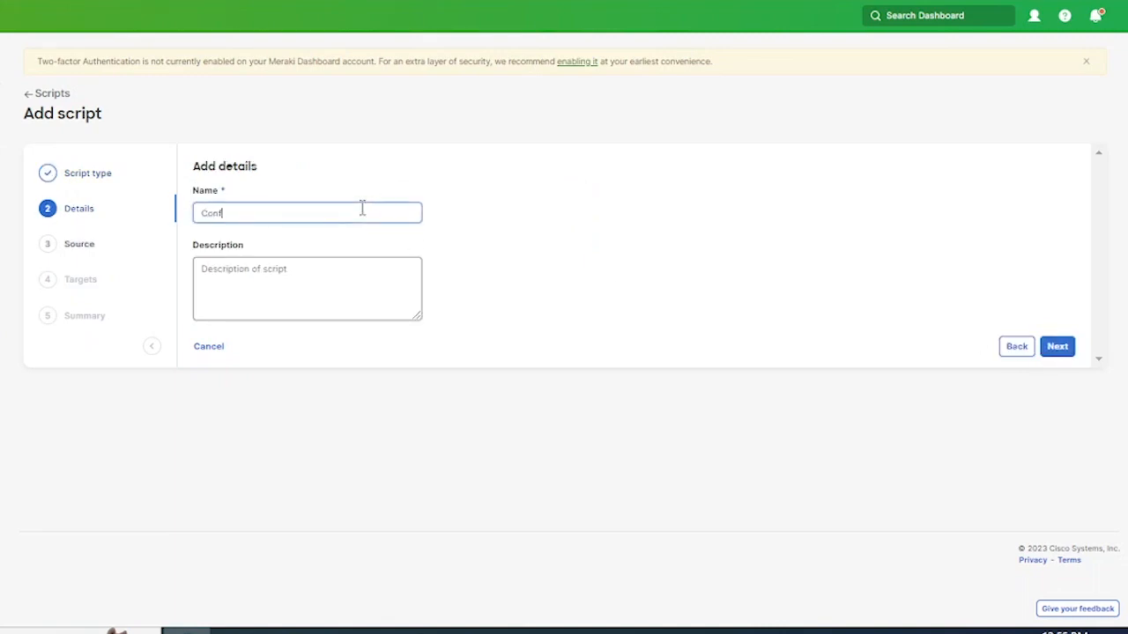
pyautogui.write('Configure Cisco')
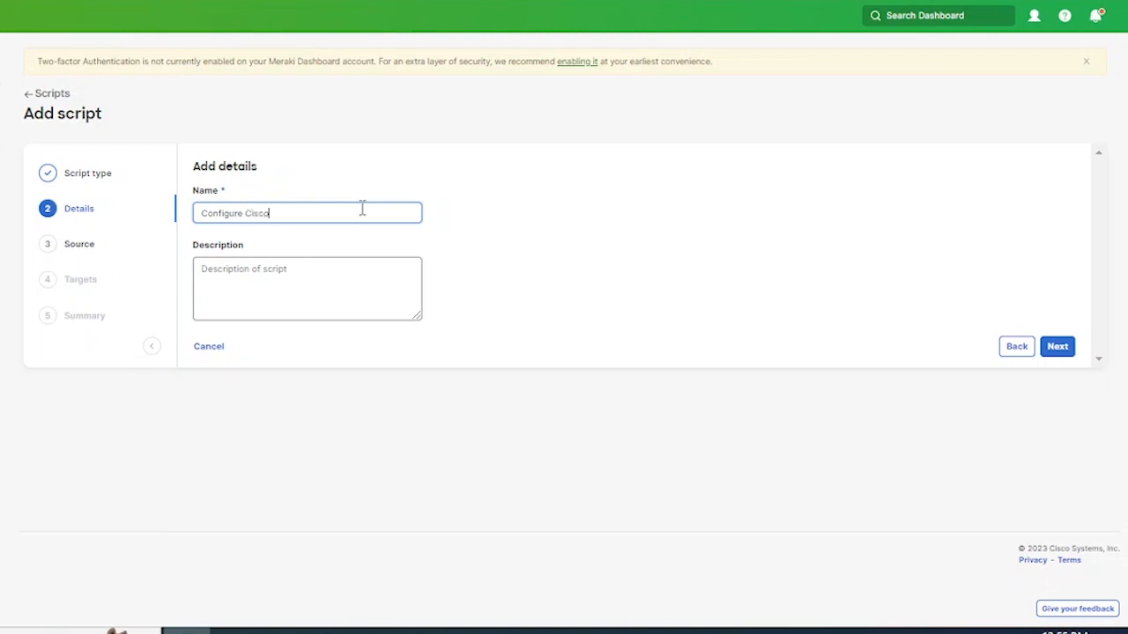
pyautogui.write('Secure Client')
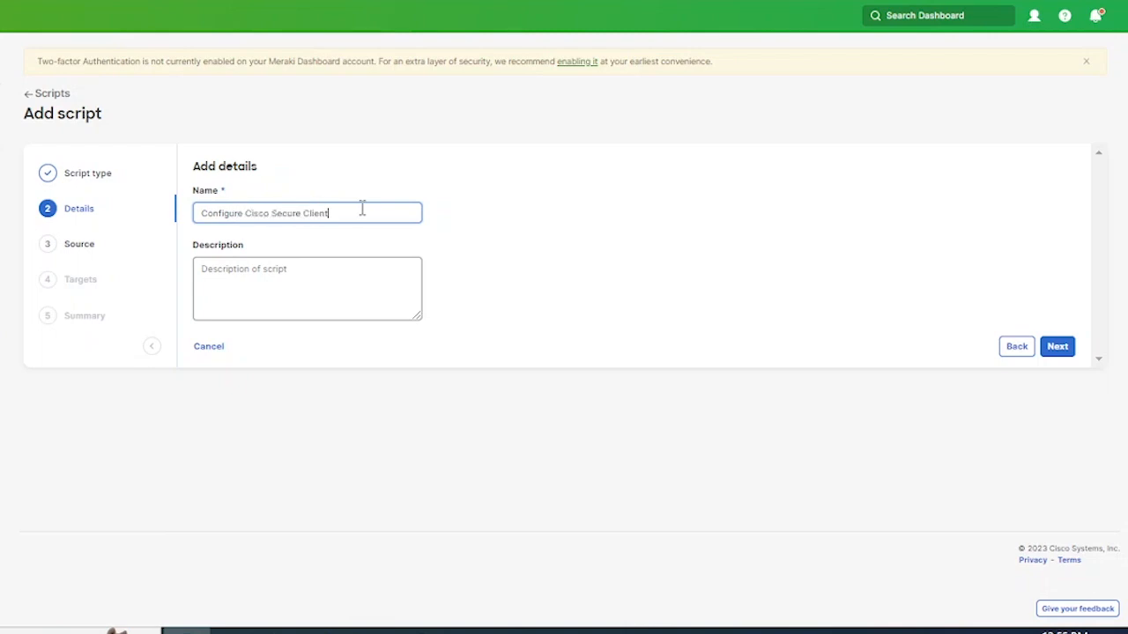
pyautogui.moveTo(949, 307)
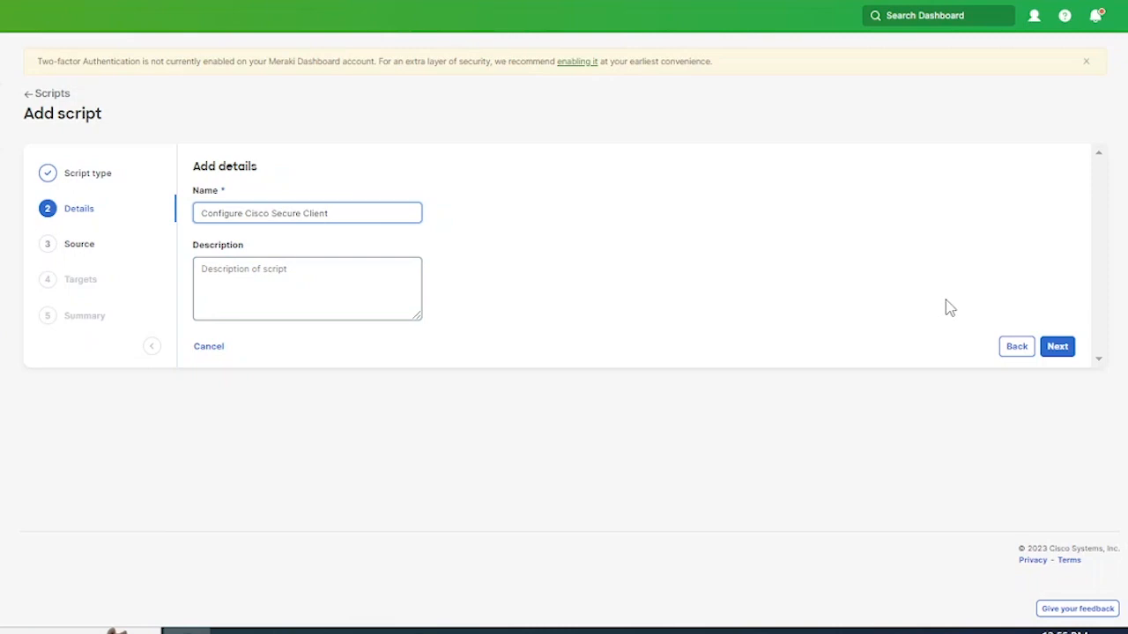
pyautogui.click(1056, 346)
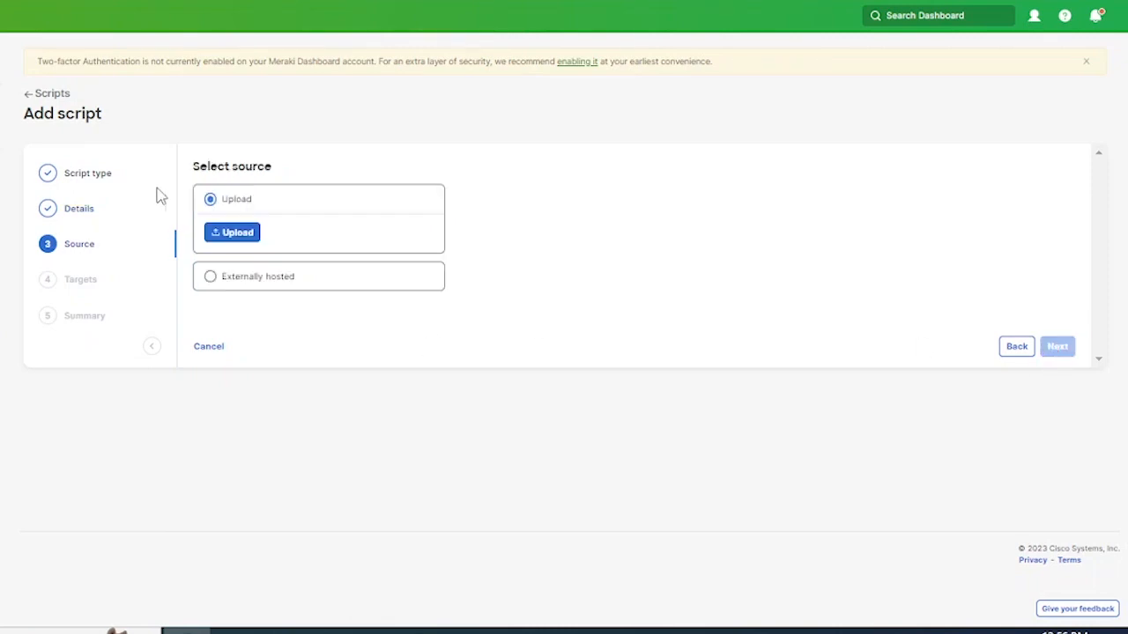
# - Upload windows-profile-csc-v6.ps1 from Downloads as the script source and continue to targets
pyautogui.click(231, 232)
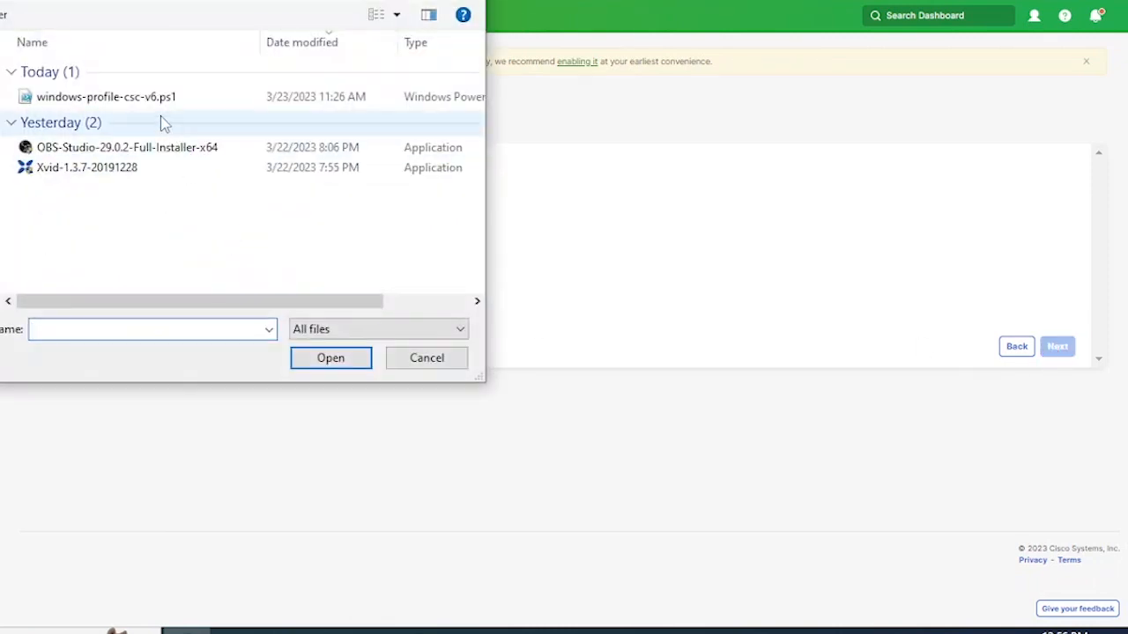
pyautogui.click(105, 96)
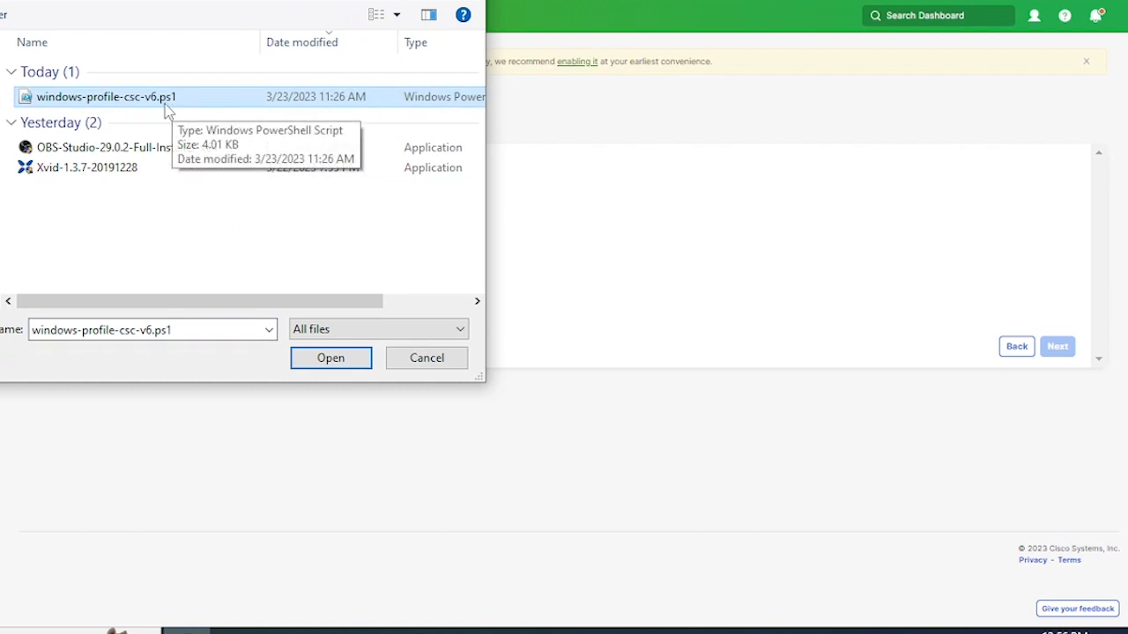
pyautogui.click(330, 358)
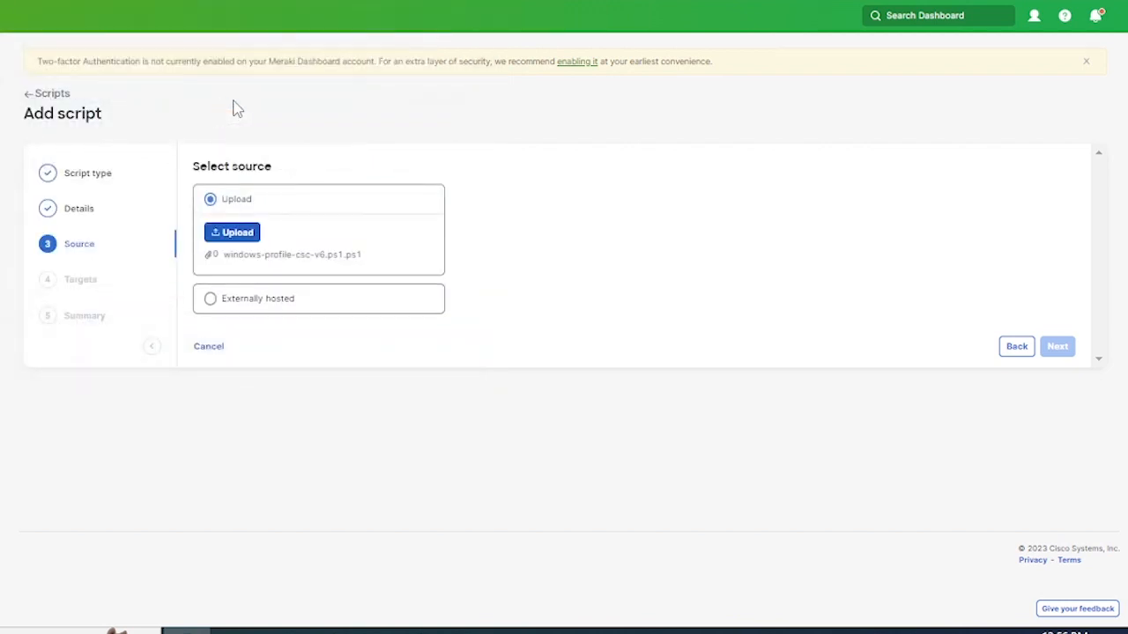
pyautogui.click(1056, 346)
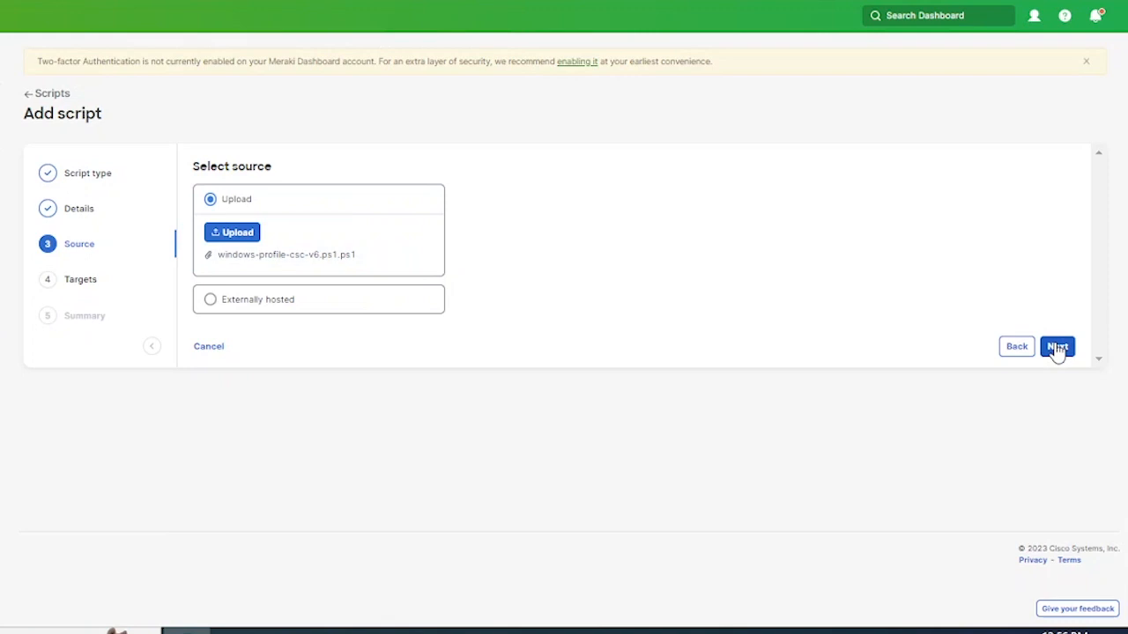
pyautogui.click(1056, 345)
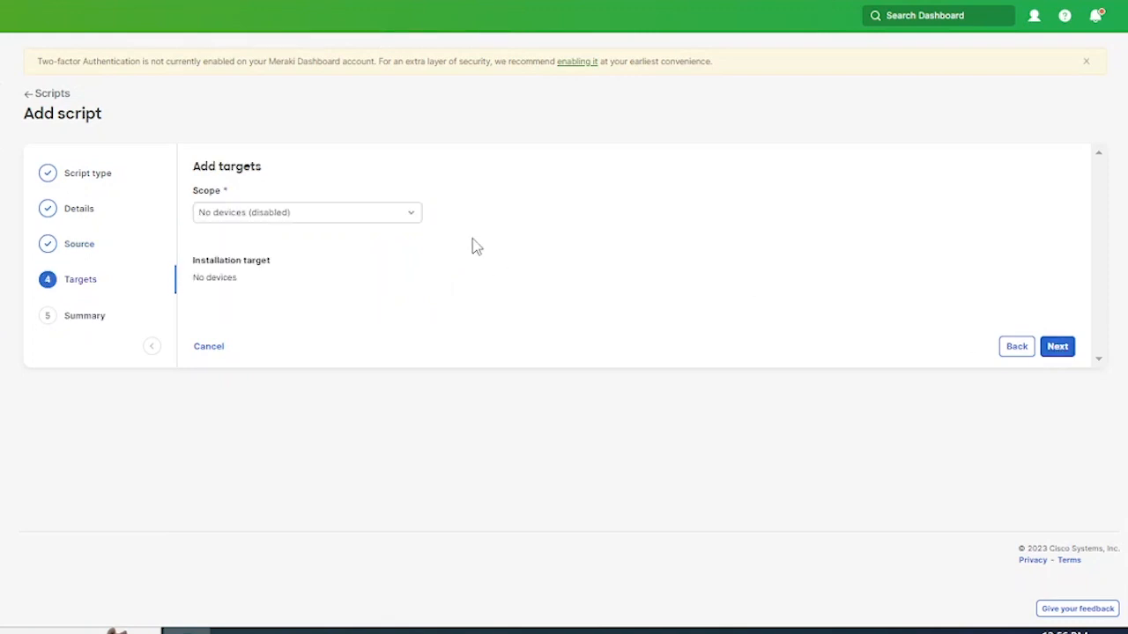
# - Scope the script to All devices, review the summary and submit it
pyautogui.click(305, 212)
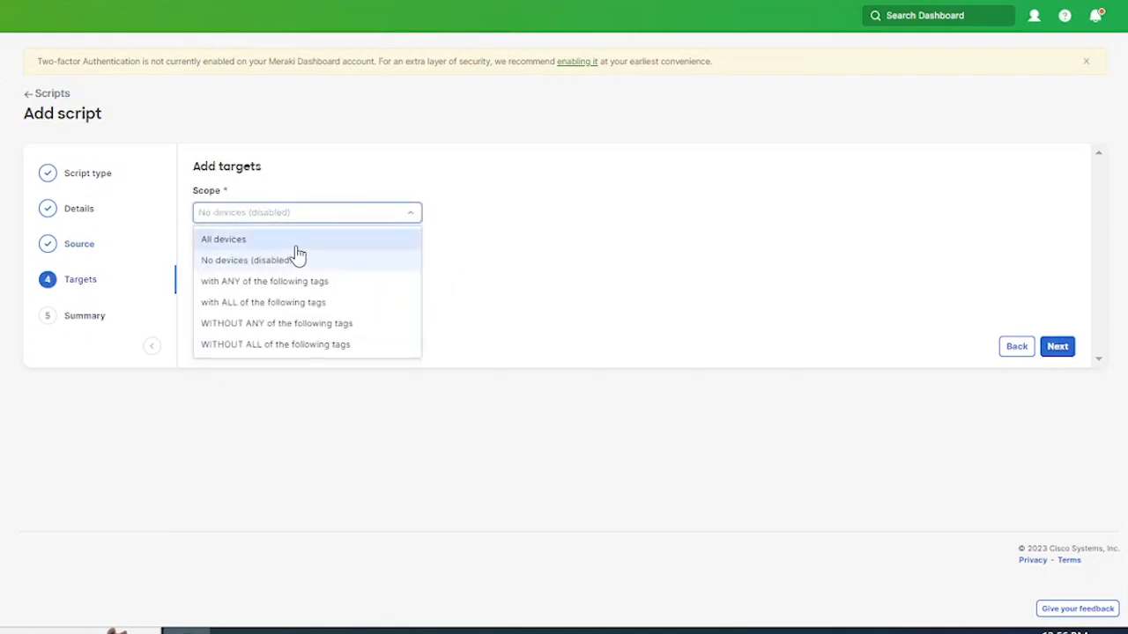
pyautogui.click(223, 239)
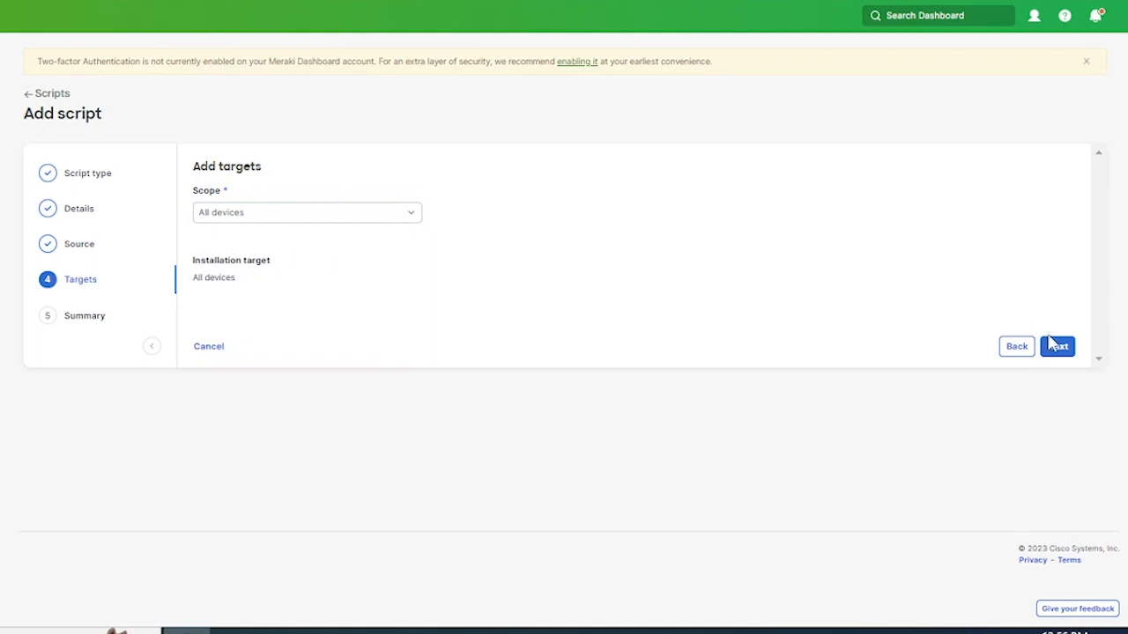
pyautogui.click(1057, 346)
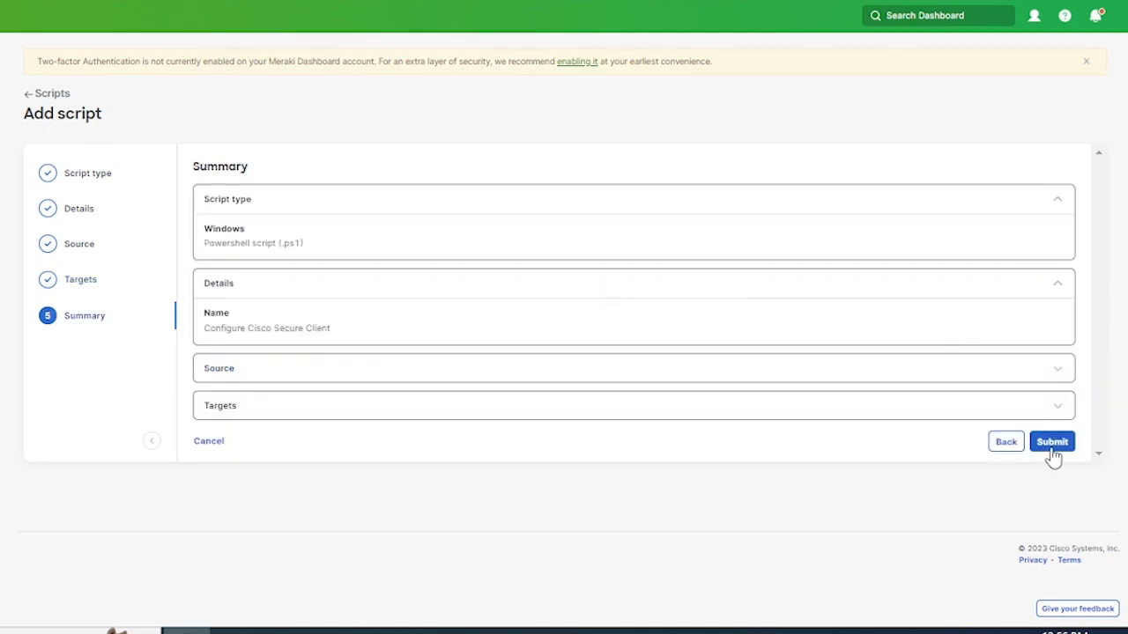
pyautogui.click(1051, 442)
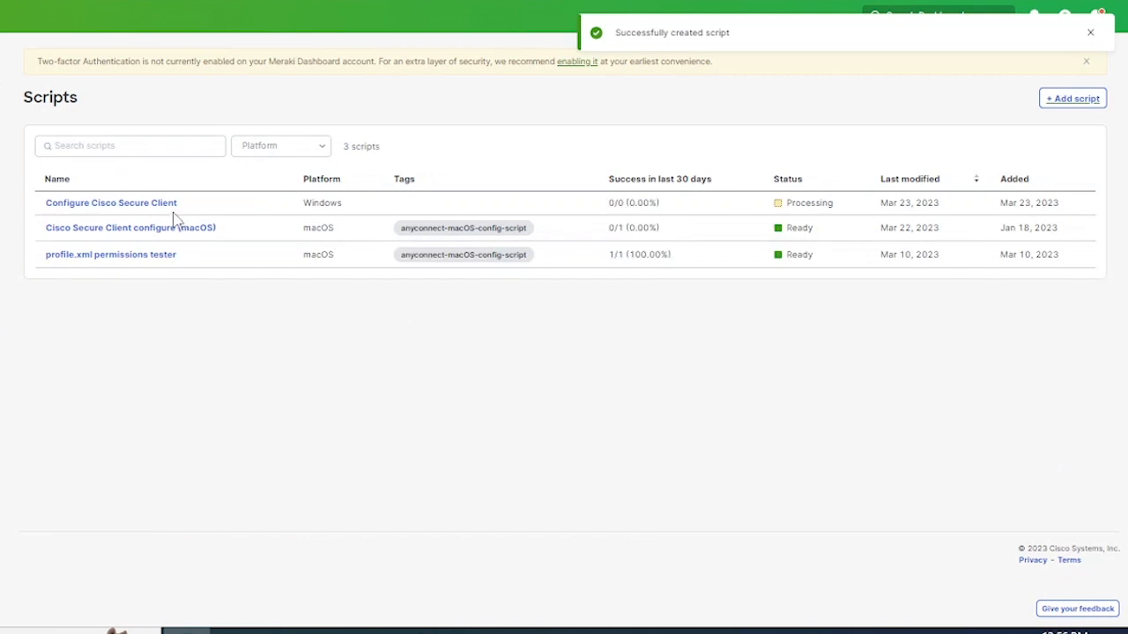
# - Enqueue the Configure Cisco Secure Client script on DESKTOP-6RUL942 from its Results list
pyautogui.click(111, 202)
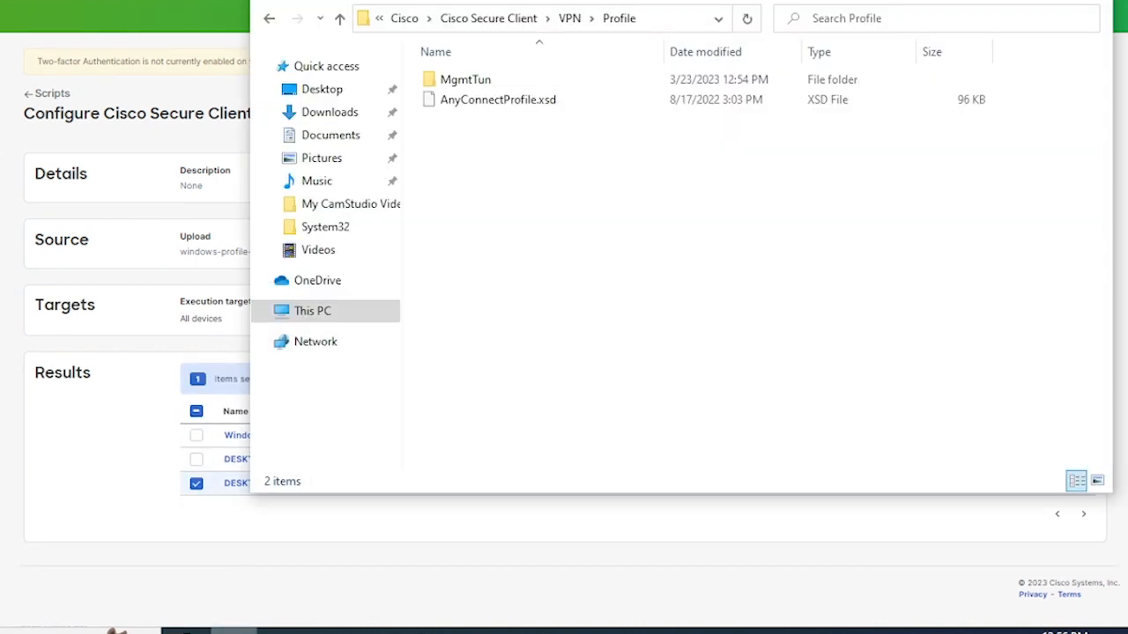
pyautogui.moveTo(567, 294)
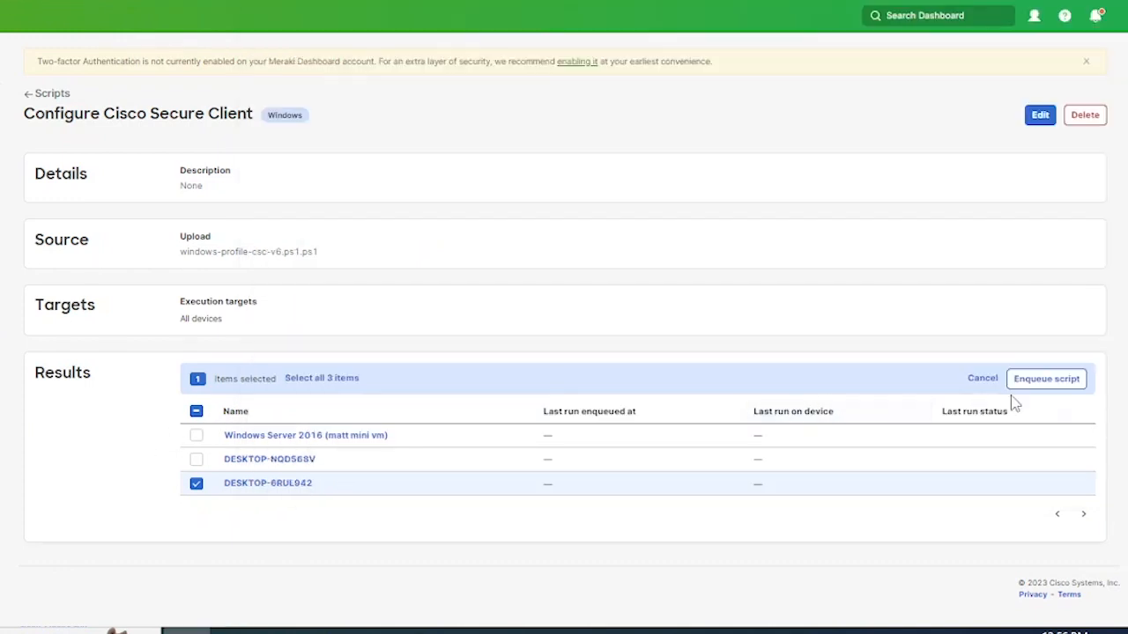
pyautogui.click(1046, 378)
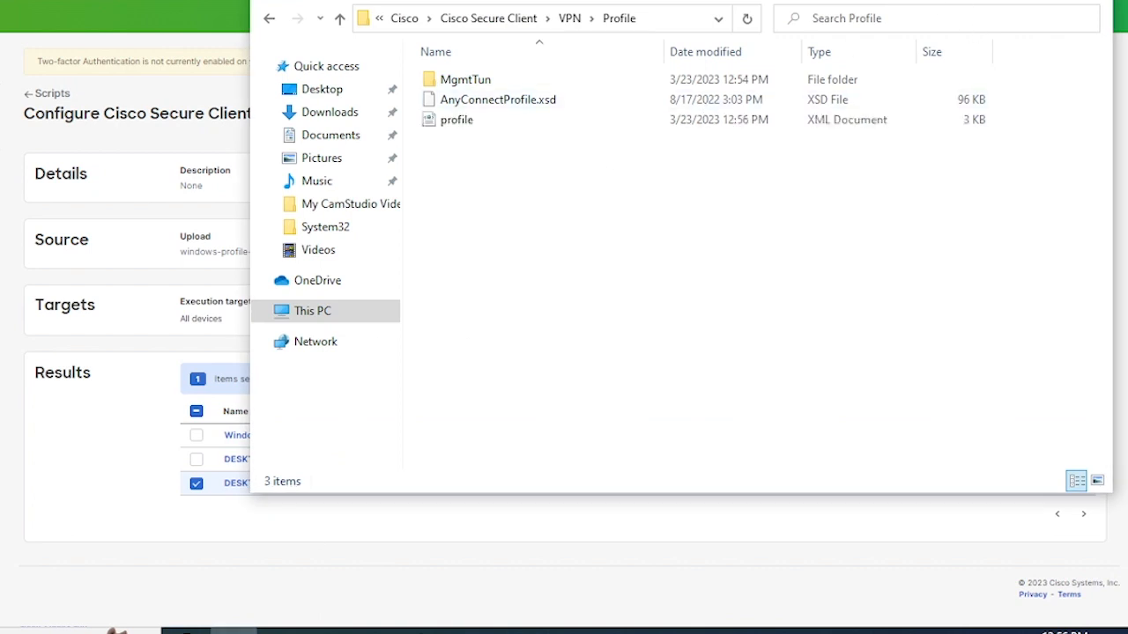
# - Select the newly created profile.xml in the Profile folder and bring up its actions
pyautogui.click(455, 119)
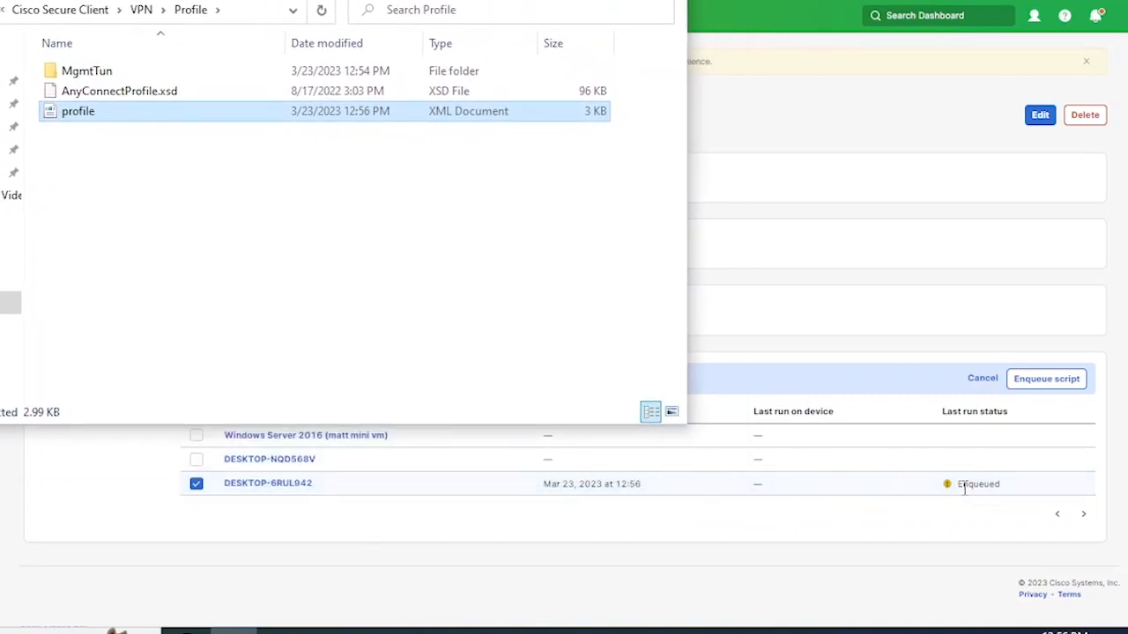
pyautogui.moveTo(296, 248)
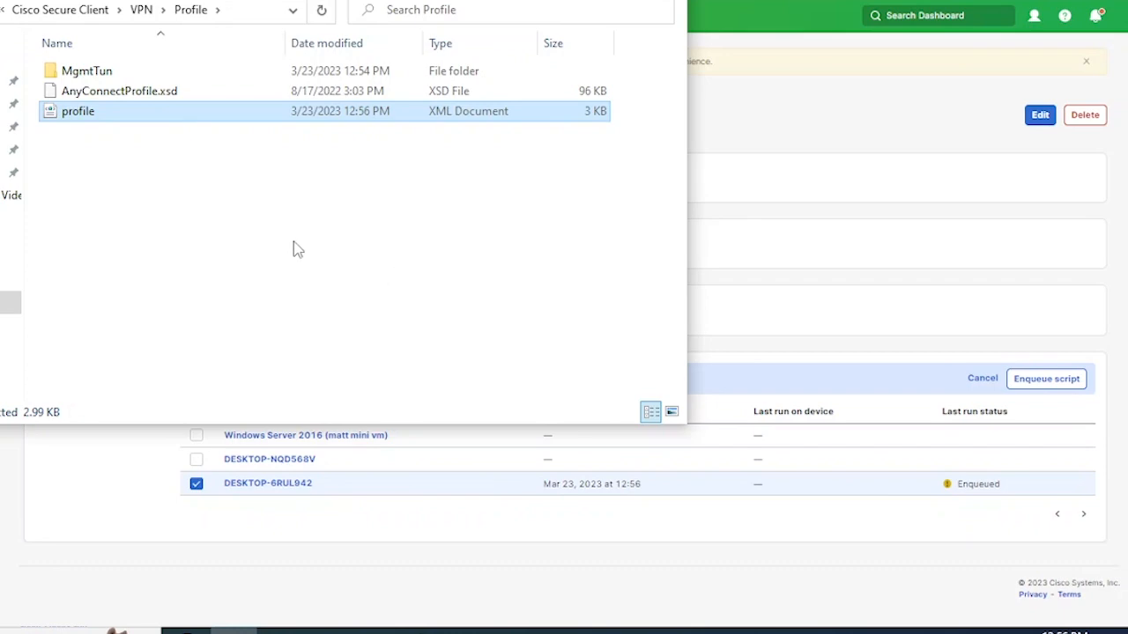
pyautogui.rightClick(77, 110)
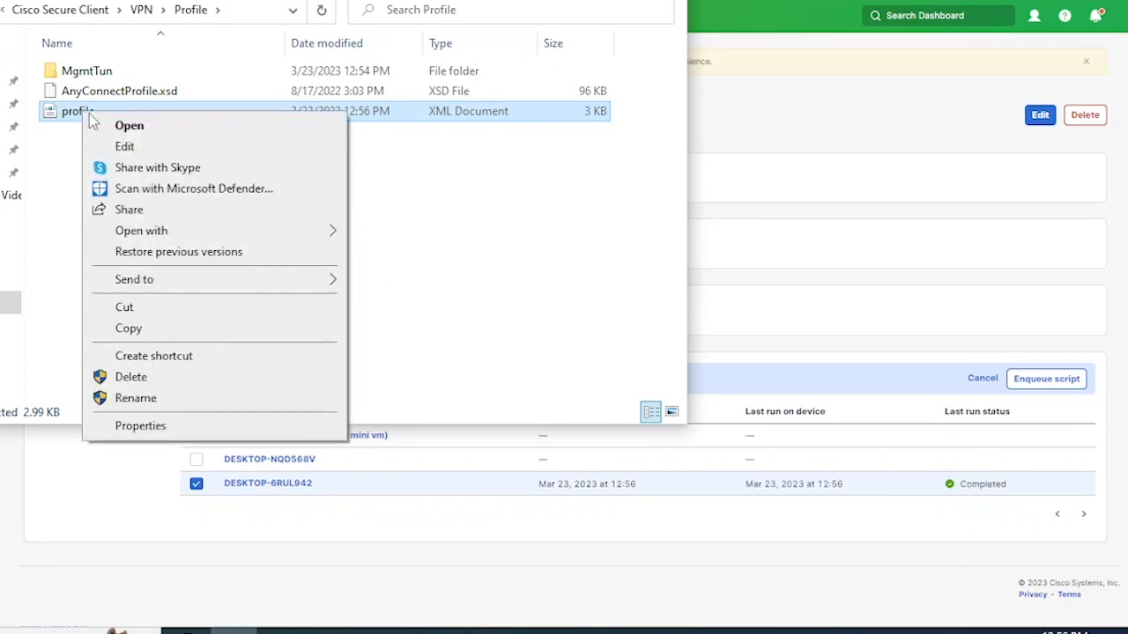
# - Edit profile.xml in Notepad, scroll to the SF Office ServerList HostEntry, then close it
pyautogui.click(124, 146)
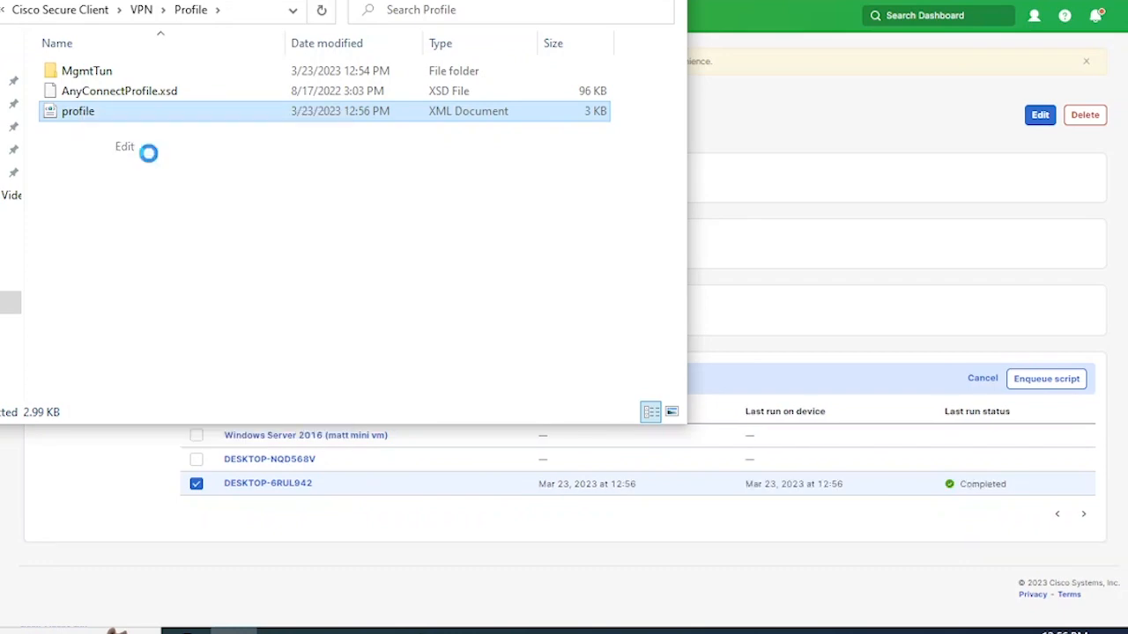
pyautogui.click(124, 146)
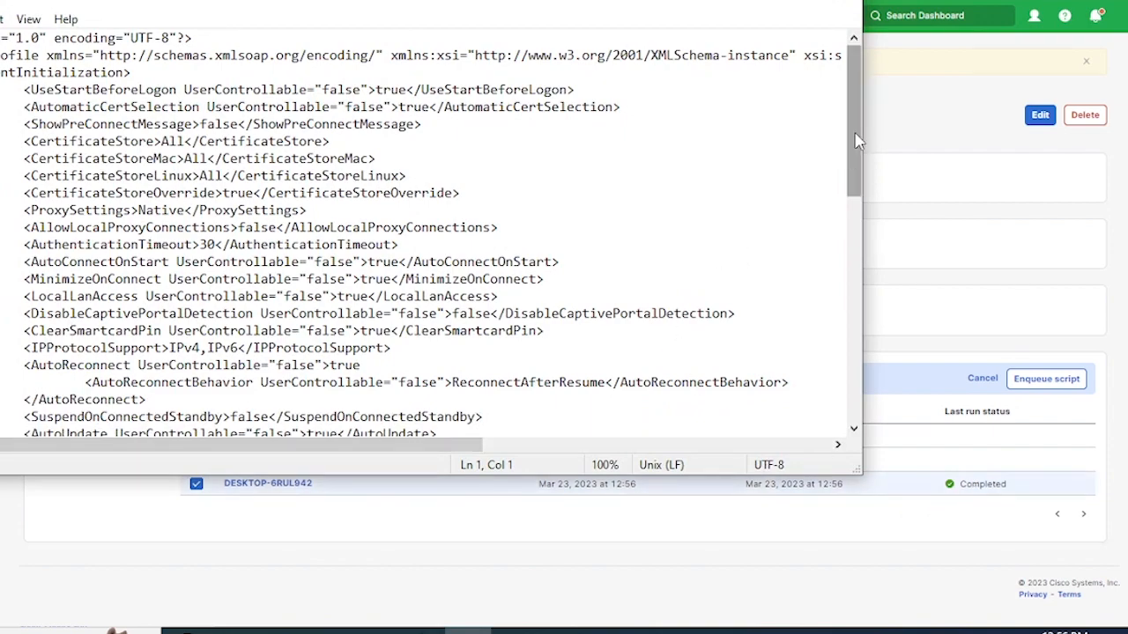
pyautogui.scroll(-3)
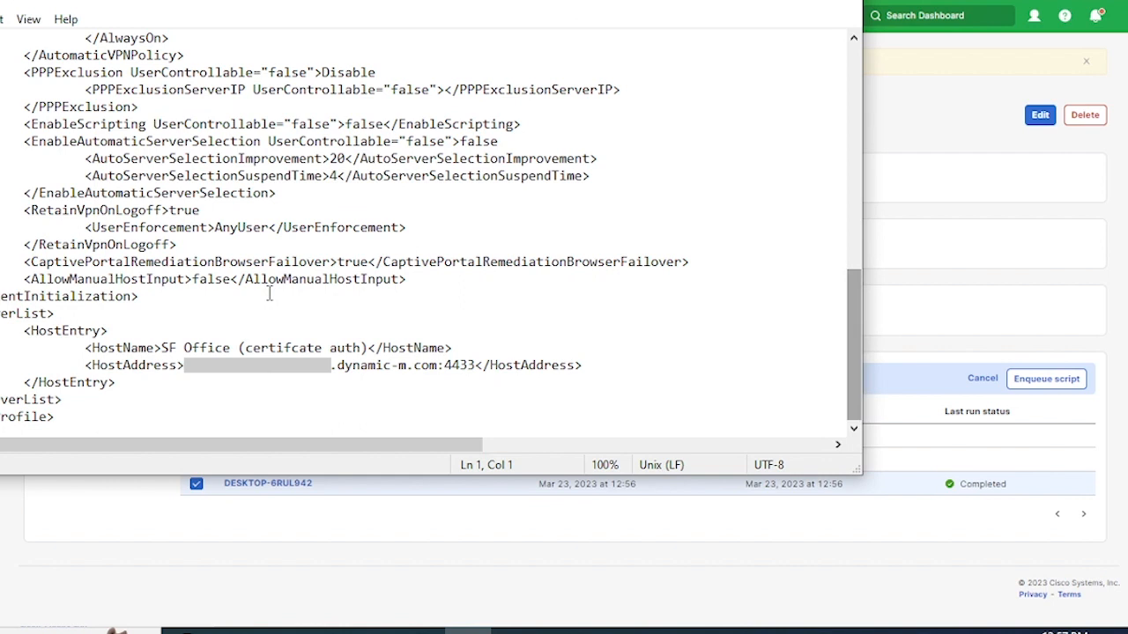
pyautogui.doubleClick(260, 347)
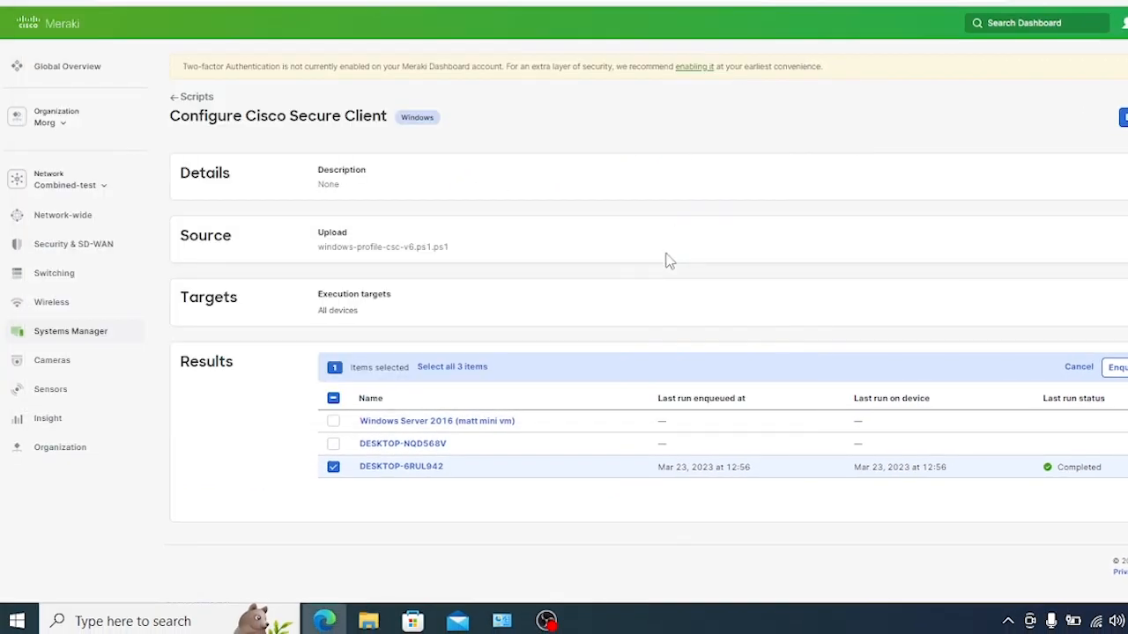
# - Search Windows for cisco and launch Cisco Secure Client to connect to SF Office
pyautogui.click(16, 620)
pyautogui.write('cisco')
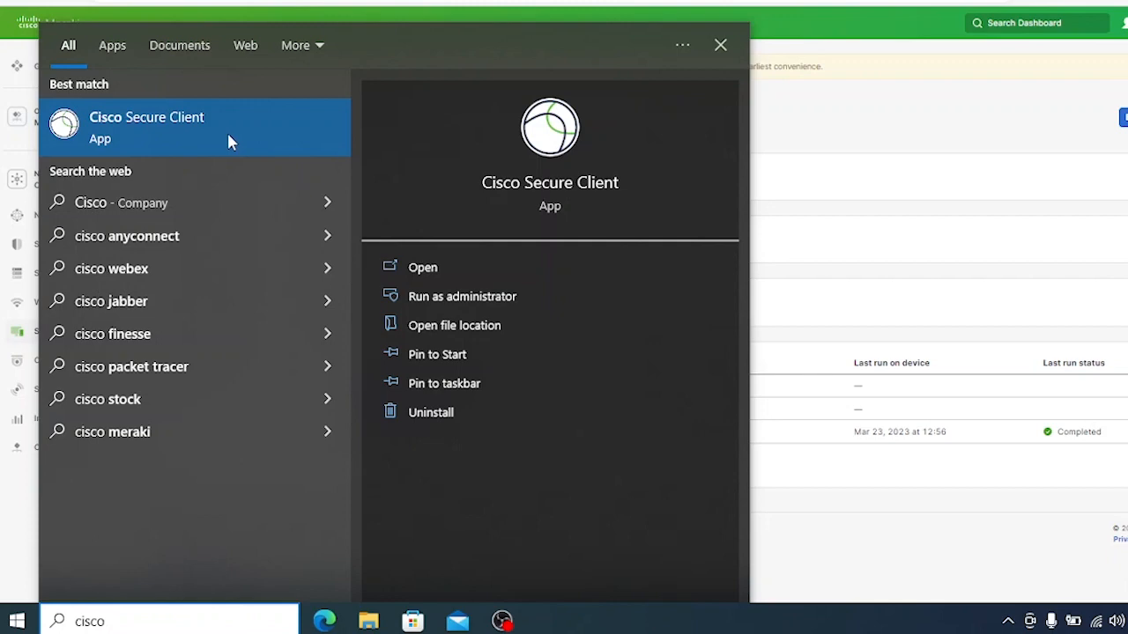
pyautogui.click(720, 45)
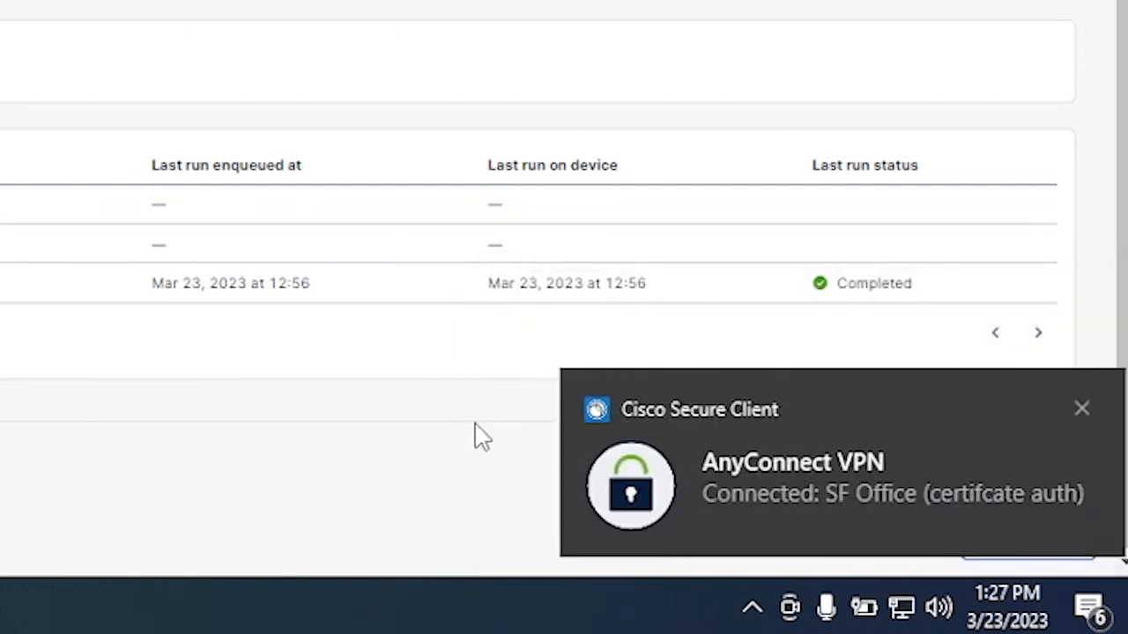
pyautogui.moveTo(798, 515)
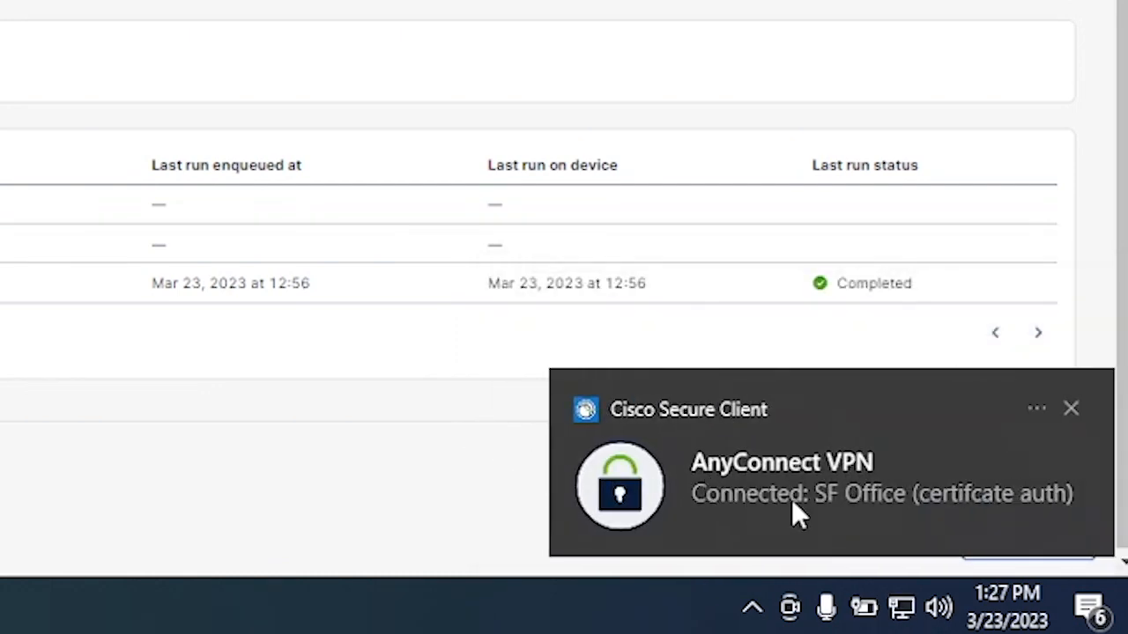
pyautogui.moveTo(1007, 523)
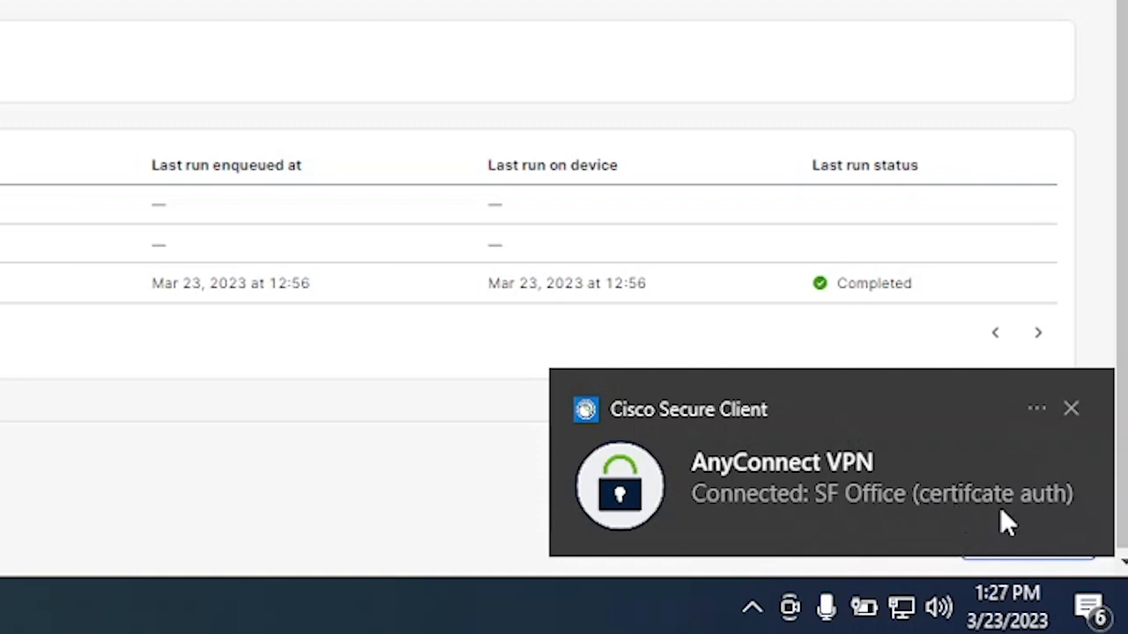
pyautogui.moveTo(751, 610)
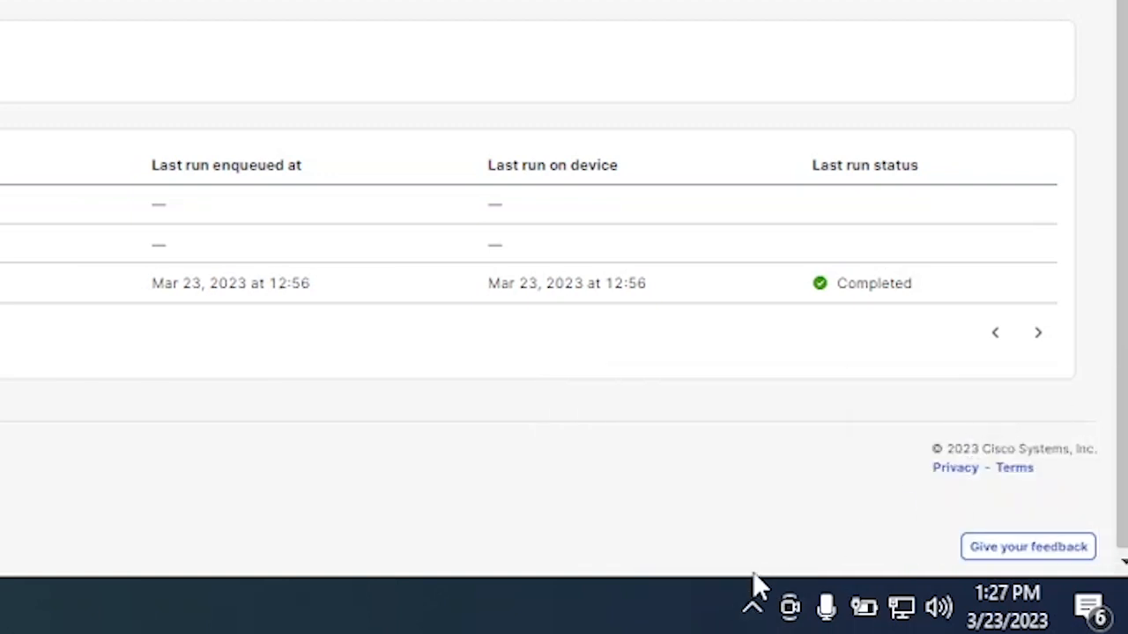
# - Show the Cisco Secure Client window confirming AnyConnect VPN connected to SF Office
pyautogui.click(788, 607)
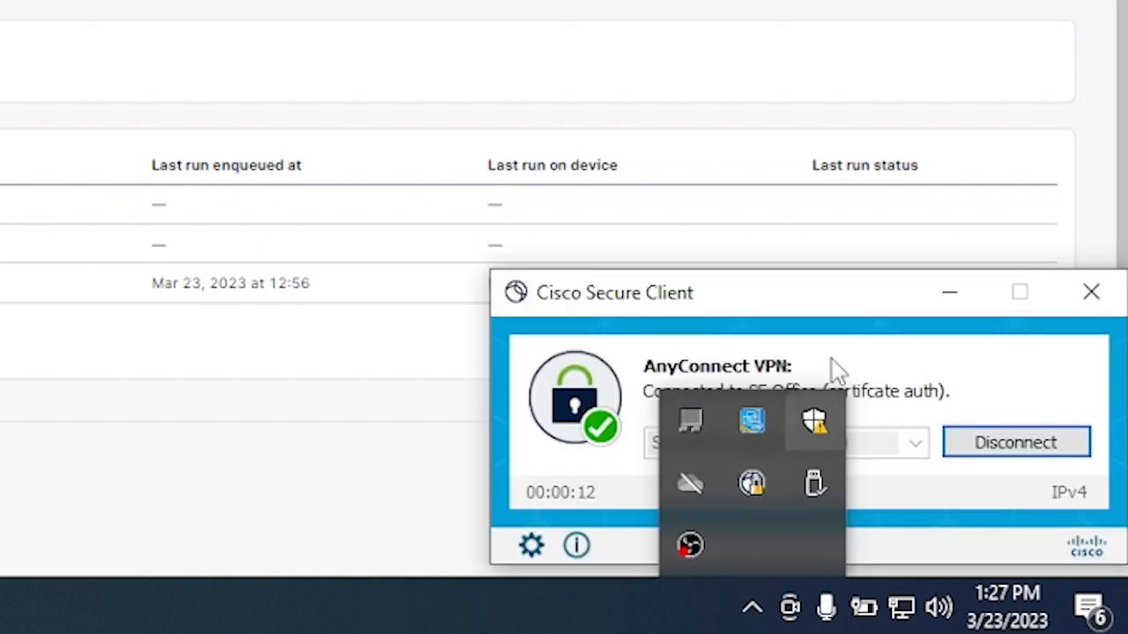
pyautogui.moveTo(660, 231)
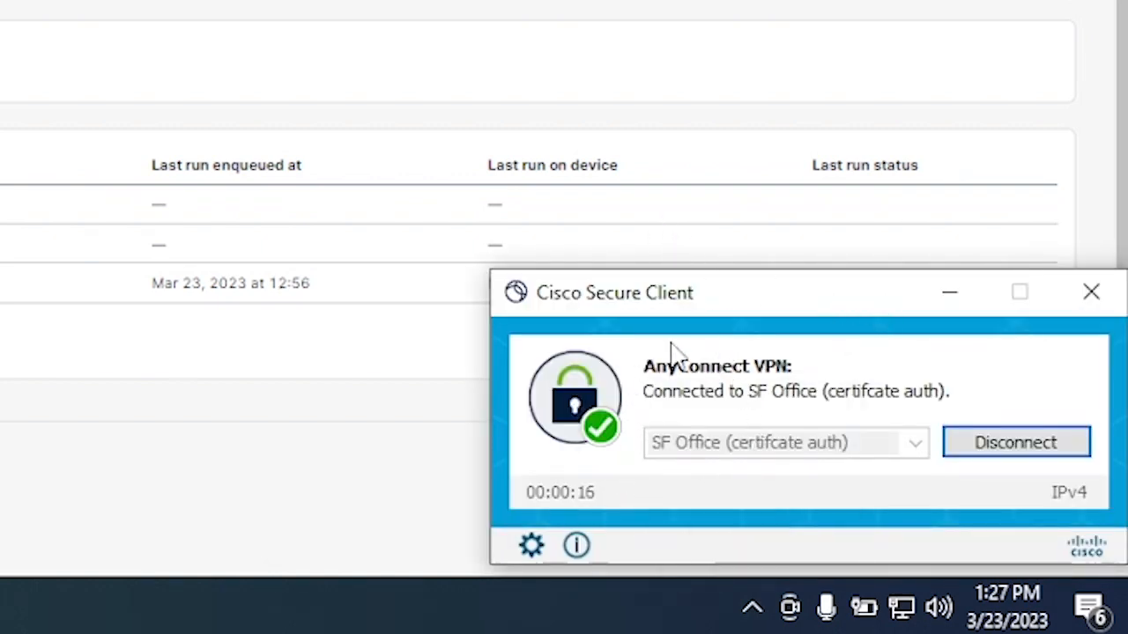
pyautogui.moveTo(854, 304)
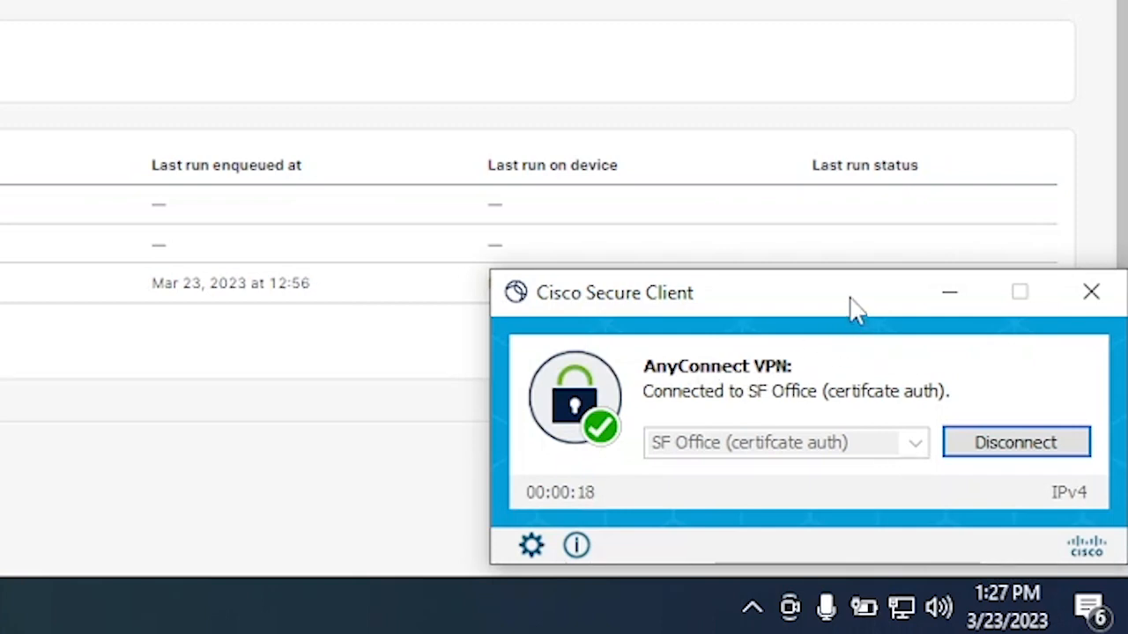